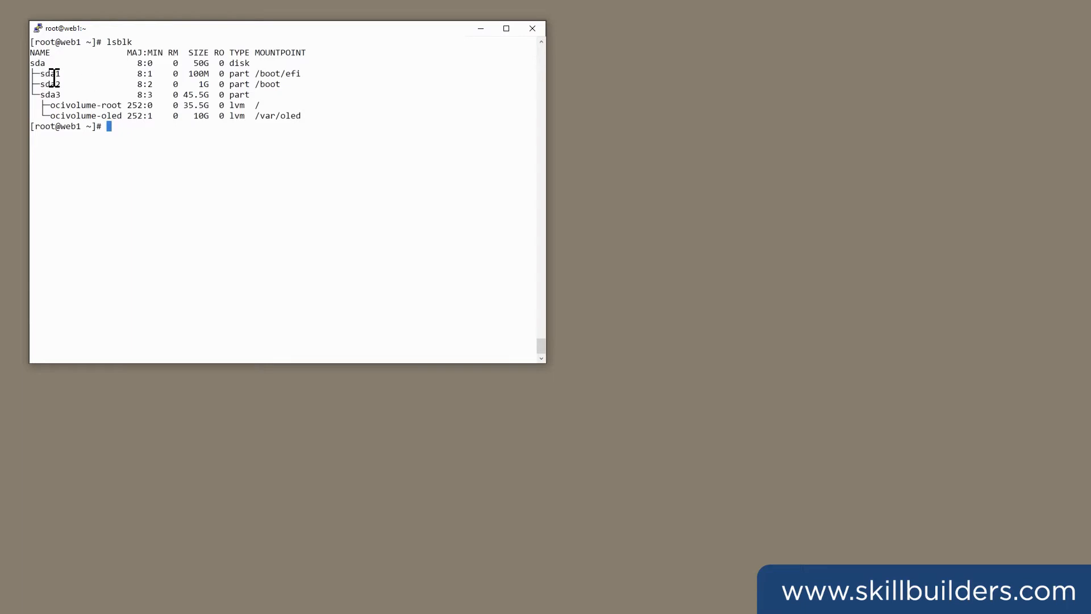
Highlight the ocivolume-root line in web1's lsblk disk listing
left_click_drag(53, 74, 303, 84)
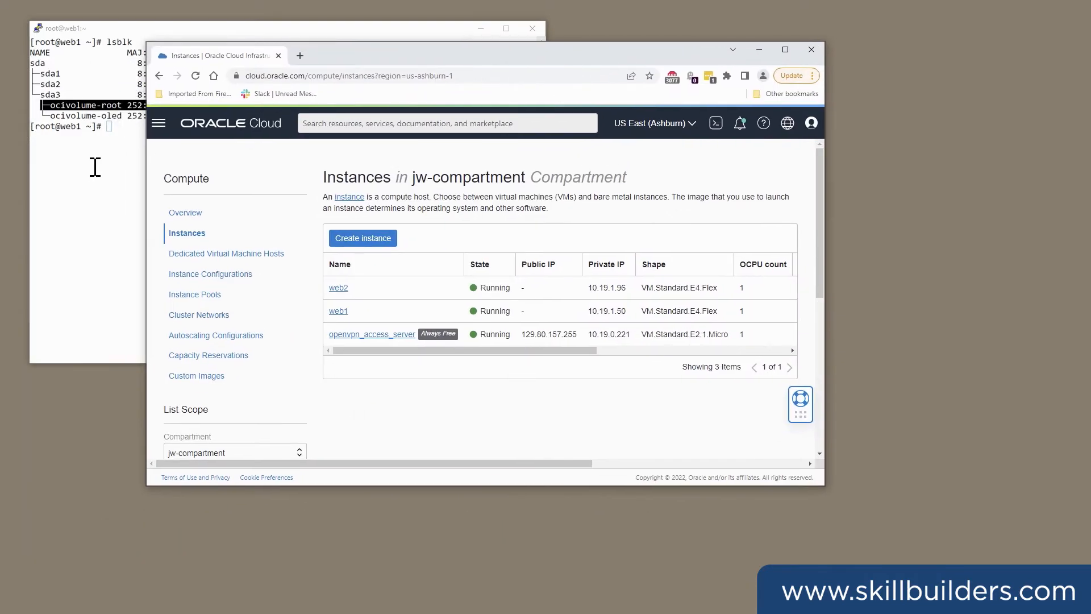
From Storage > Block Volumes, start a new block volume named myvol
left_click(158, 124)
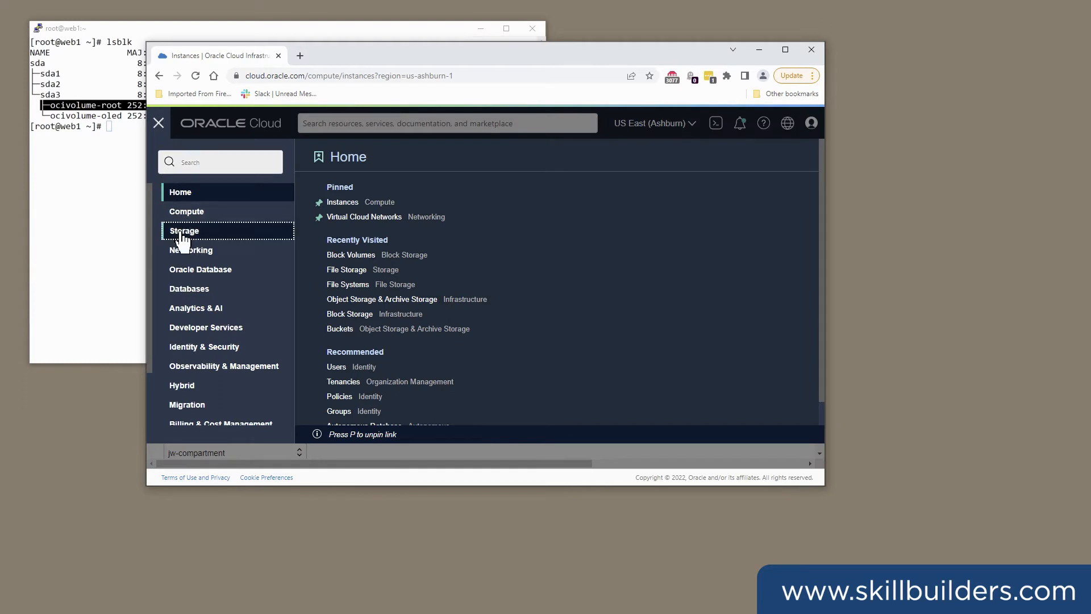
left_click(184, 230)
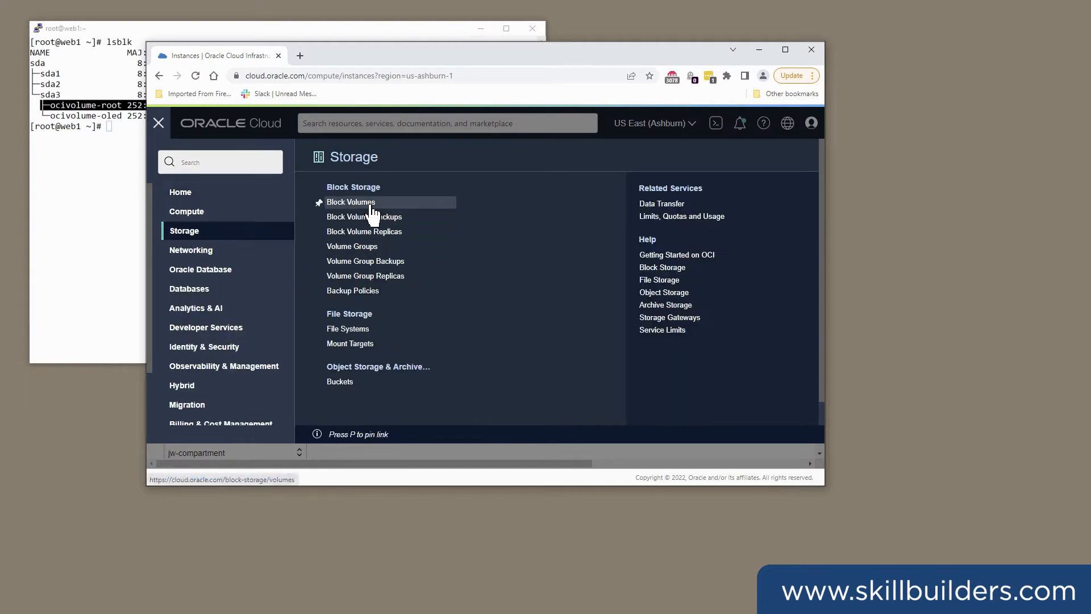
left_click(351, 202)
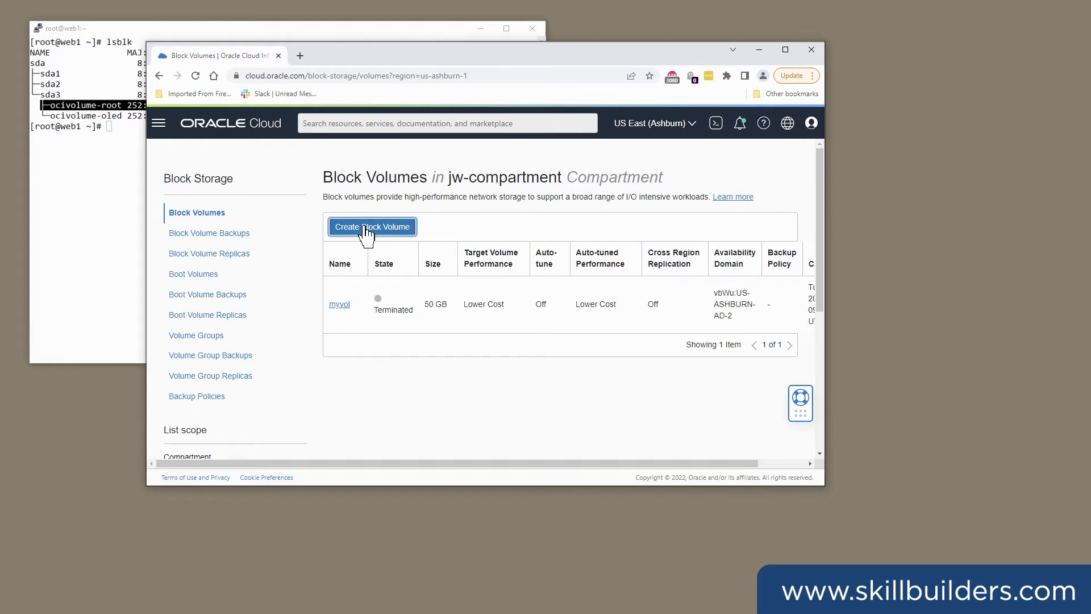
left_click(372, 226)
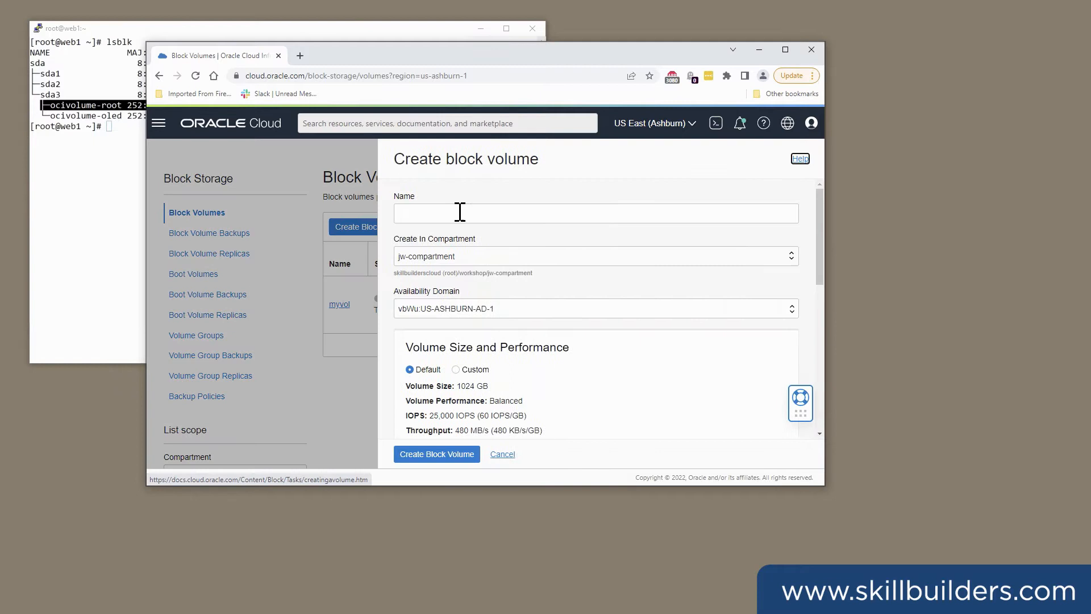
type("m")
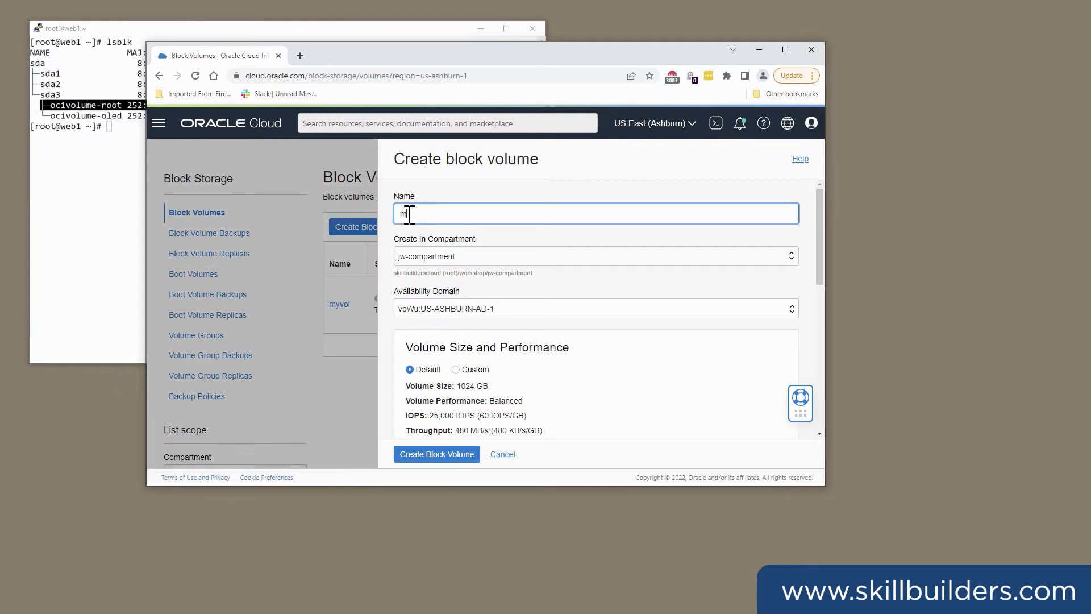
type("yvol")
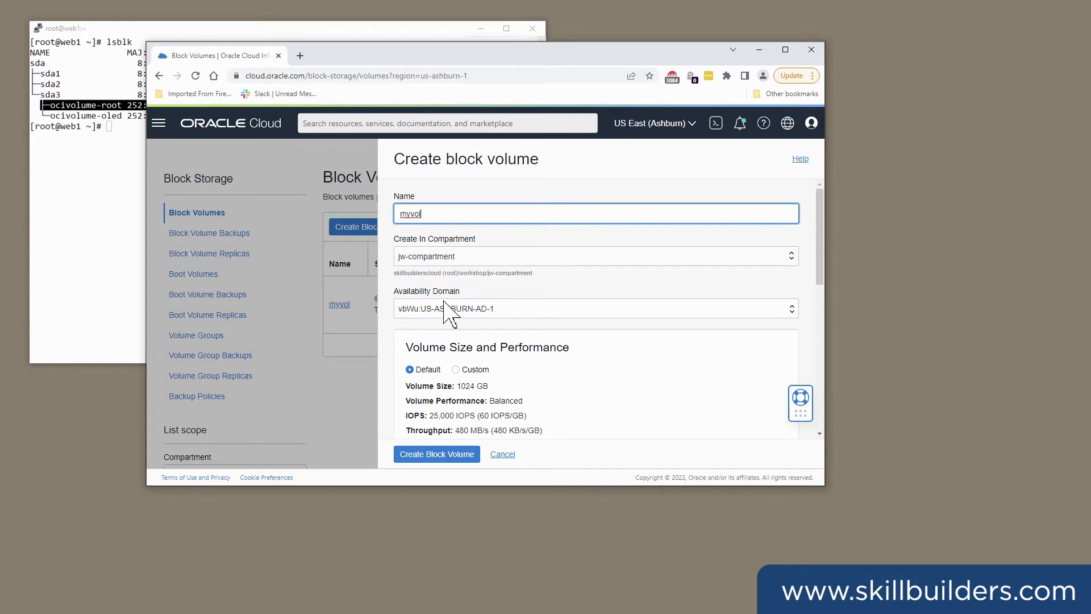
mouse_move(755, 322)
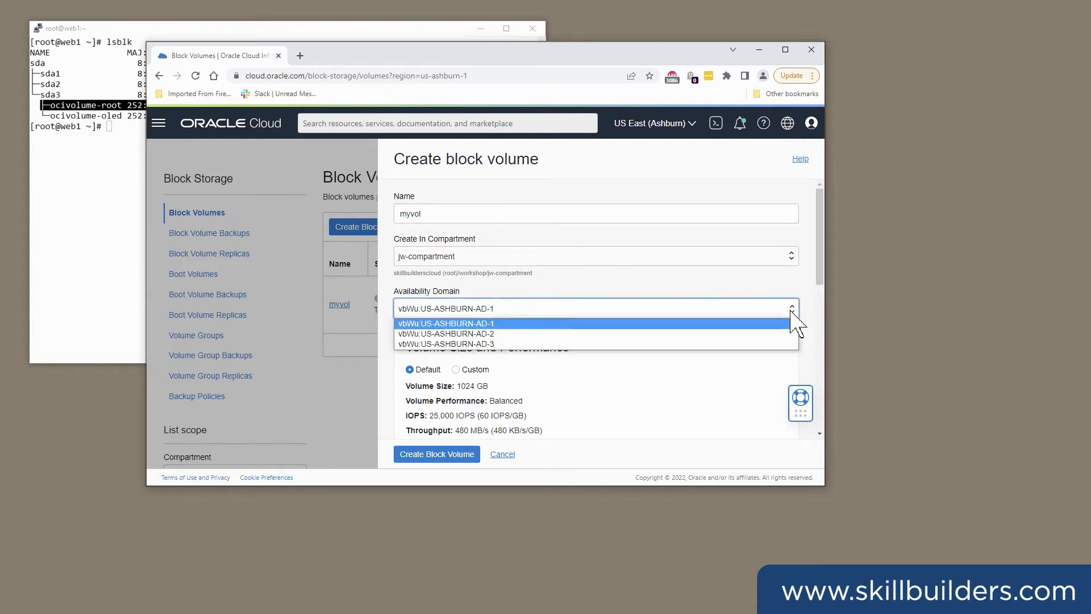
Set availability domain AD-2, custom size 50 GB and Lower Cost performance, then create it
left_click(444, 333)
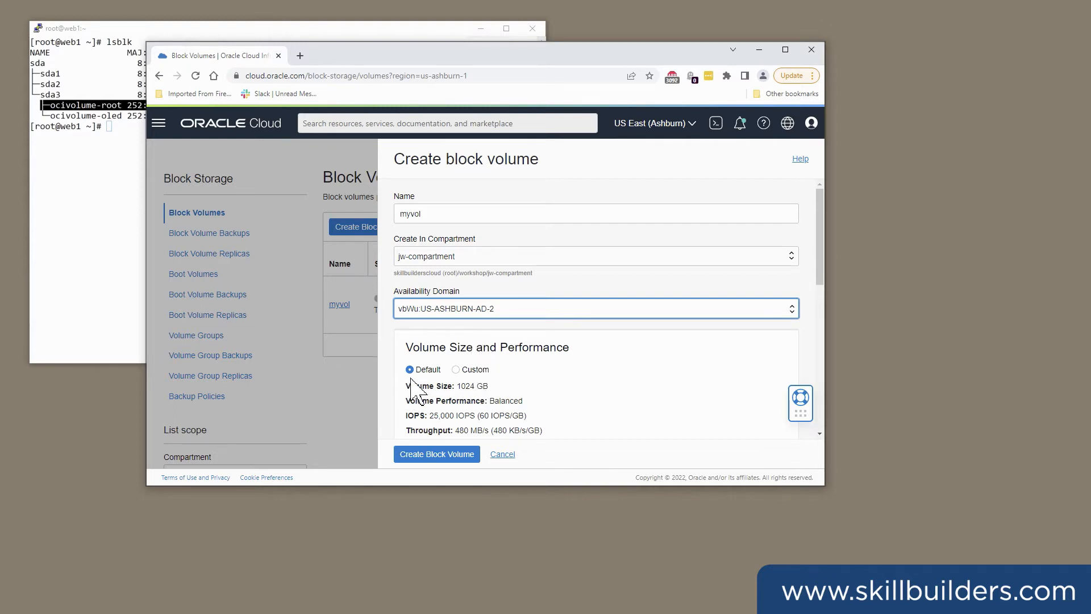
left_click(456, 369)
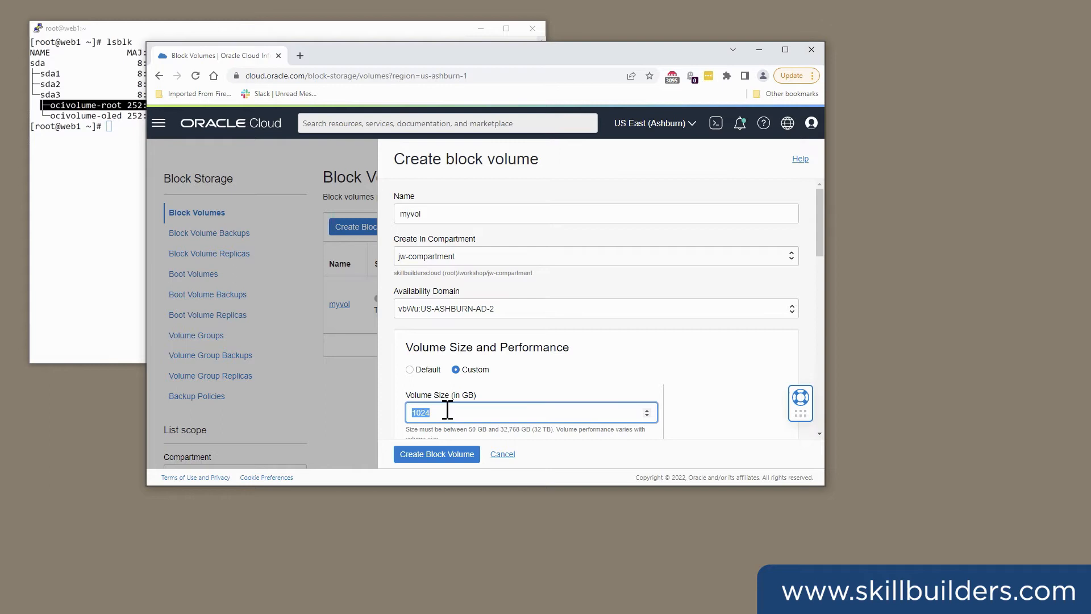
type("5")
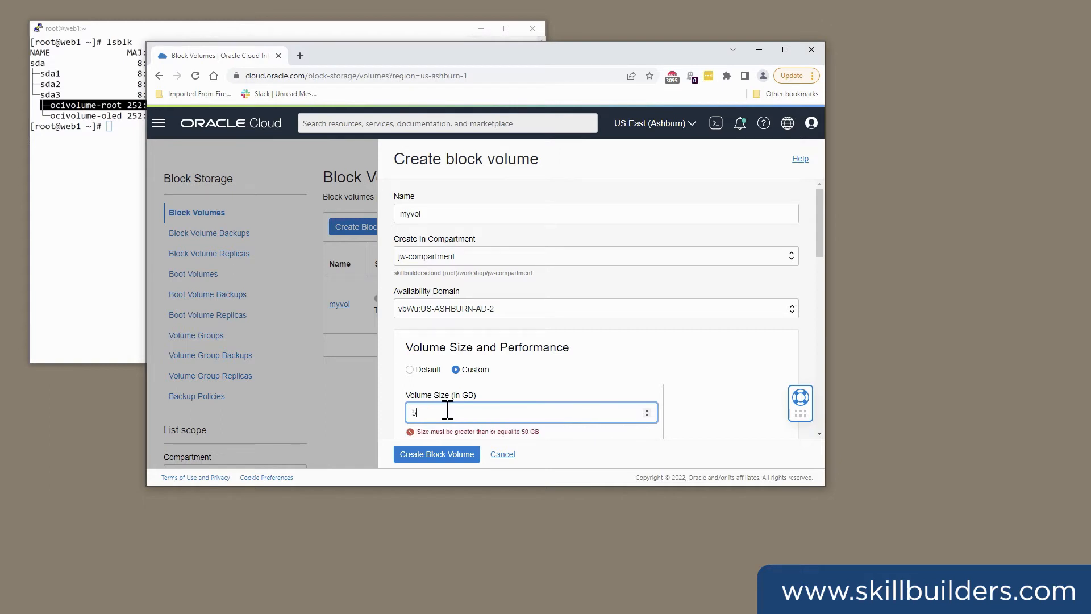
type("0")
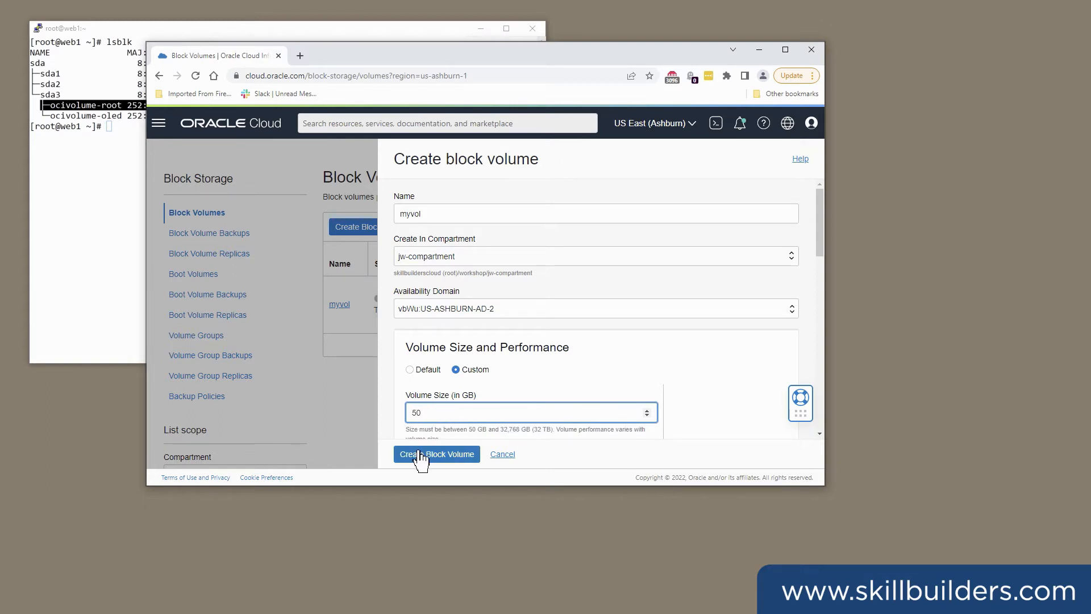
scroll("down", 3)
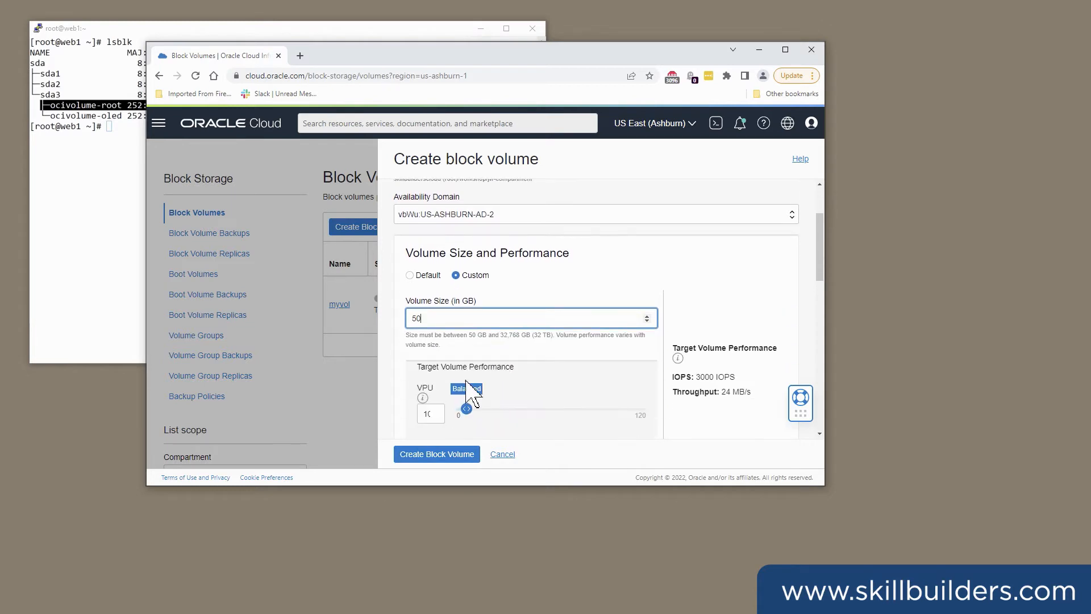
left_click_drag(466, 408, 456, 394)
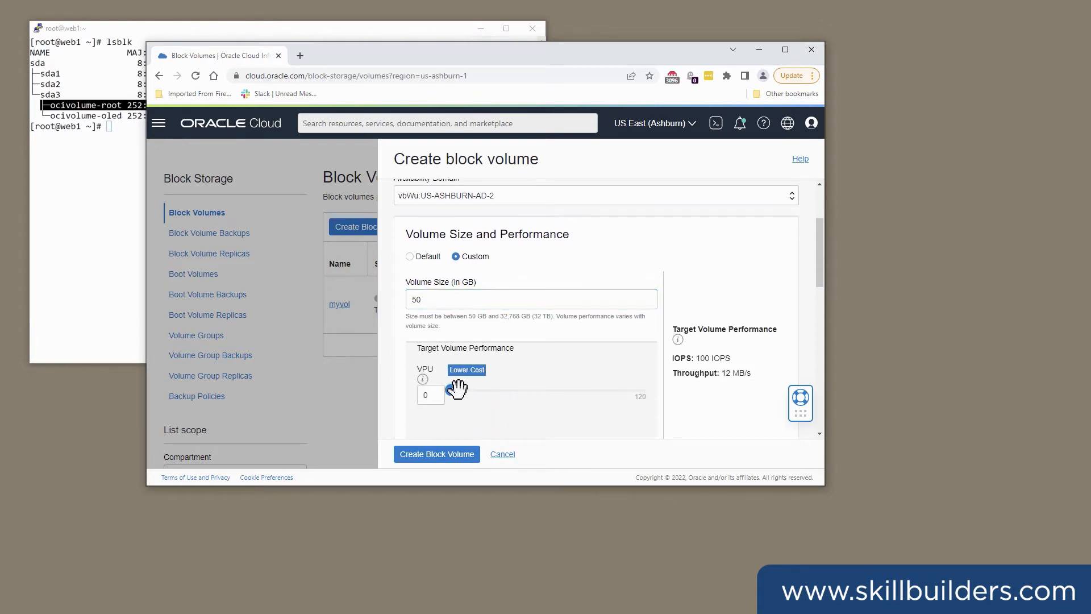
mouse_move(423, 379)
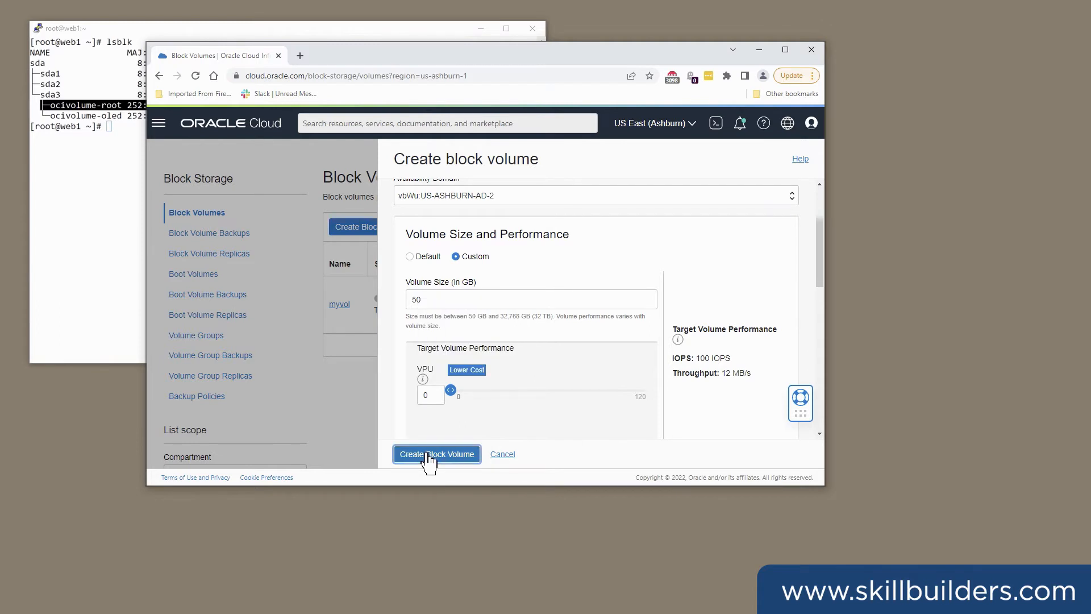
left_click(437, 454)
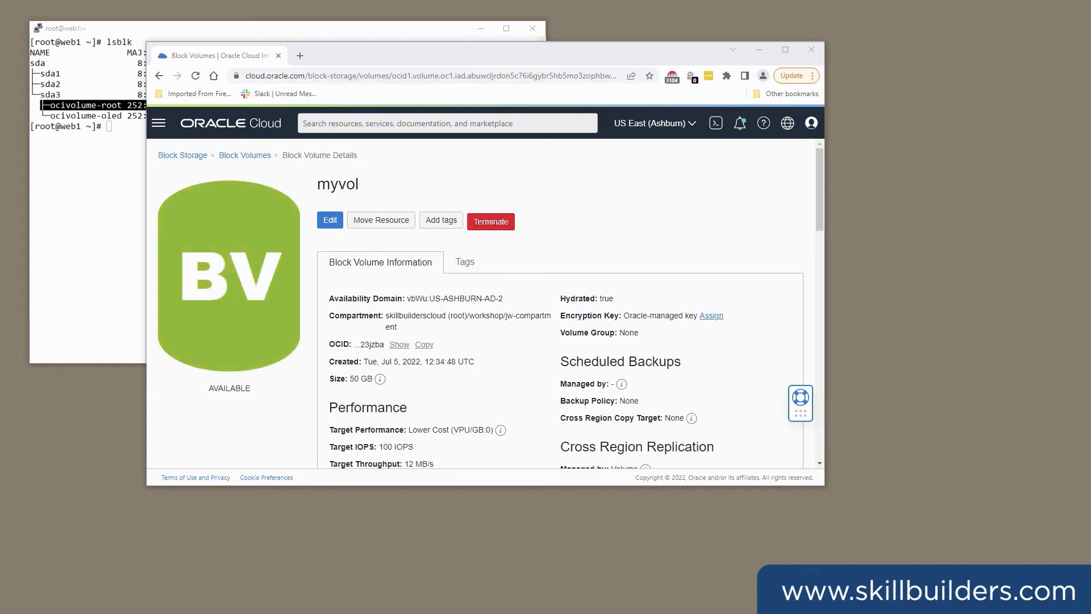
mouse_move(174, 162)
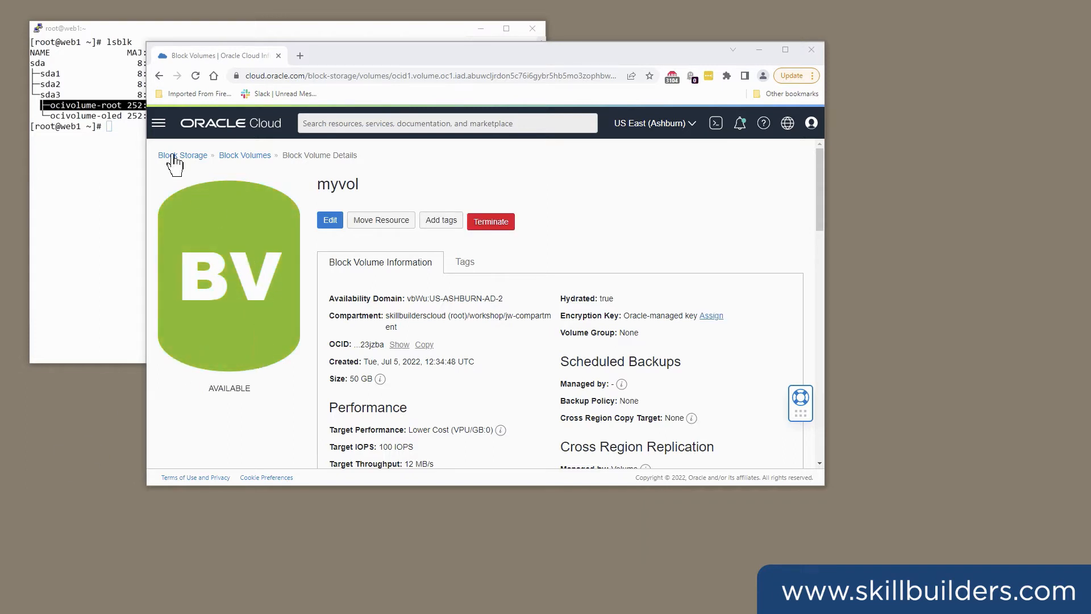
Navigate to Compute > Instances listing web1, web2 and the OpenVPN server
left_click(158, 123)
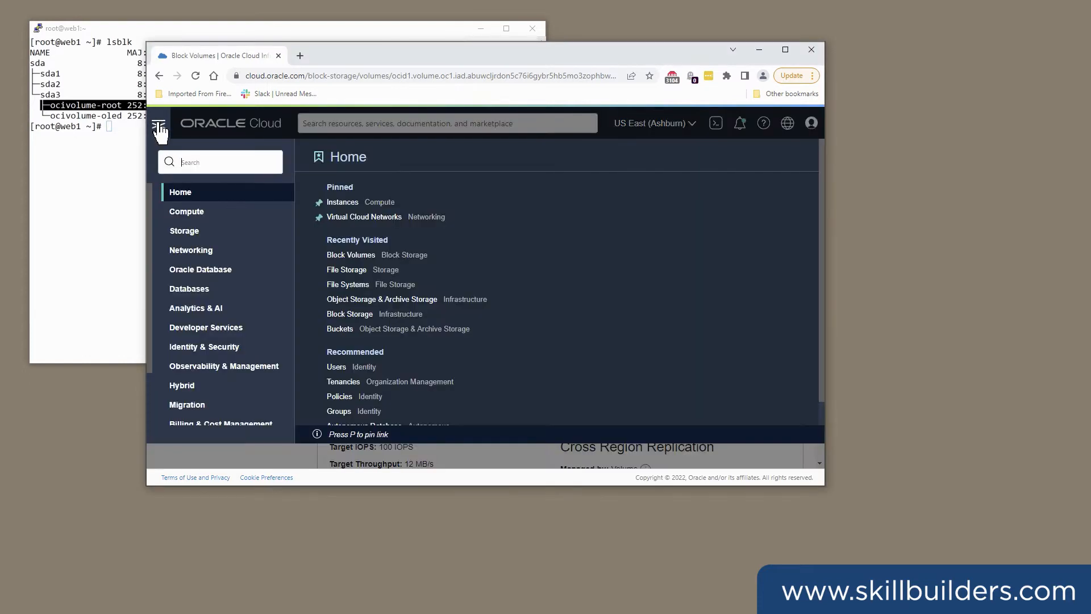
left_click(186, 211)
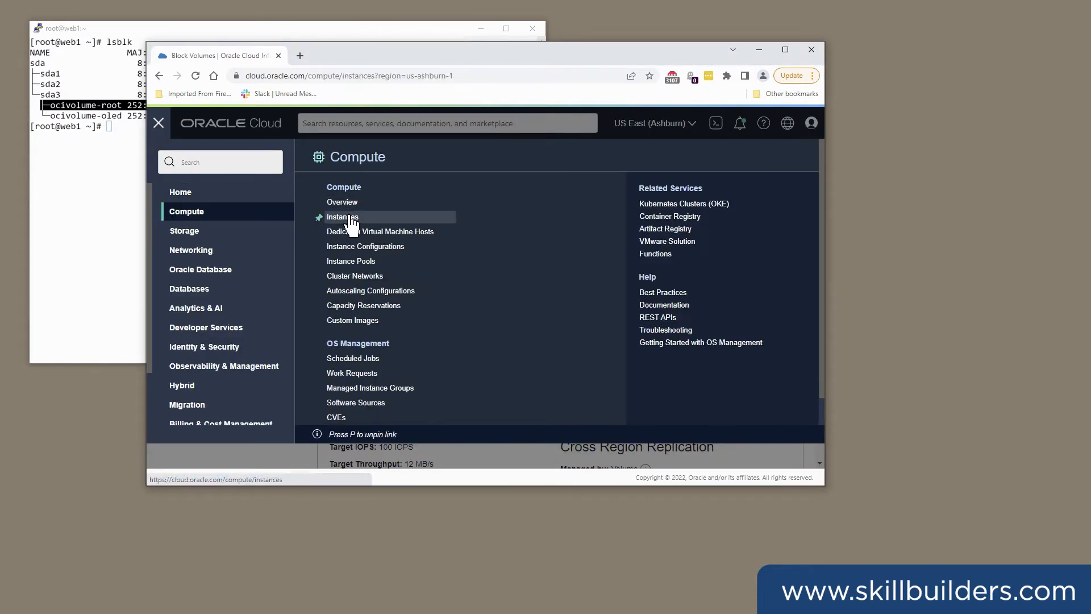
left_click(342, 217)
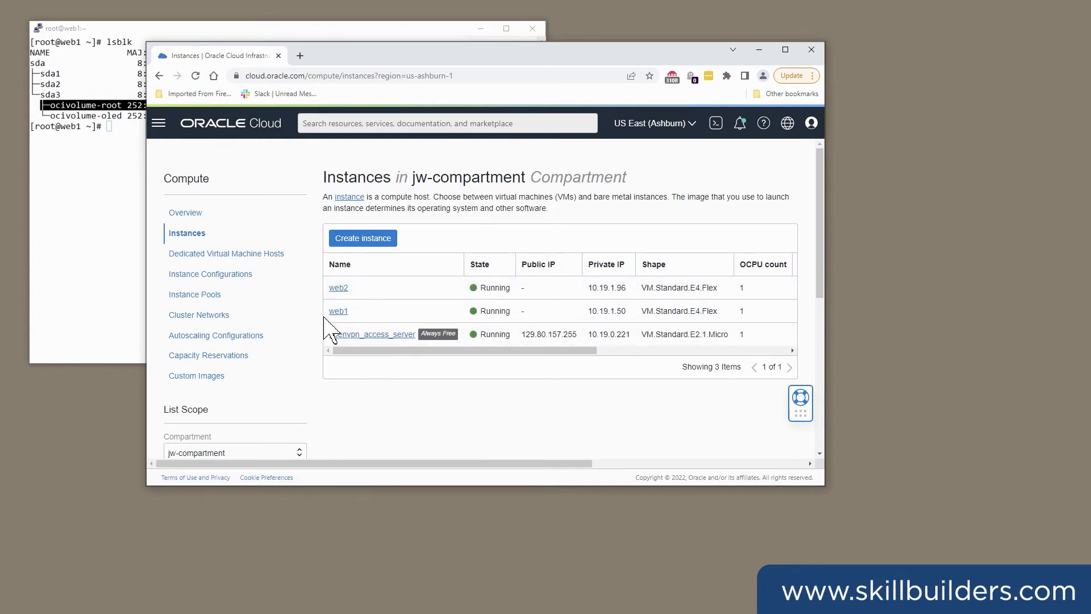
scroll("right", 3)
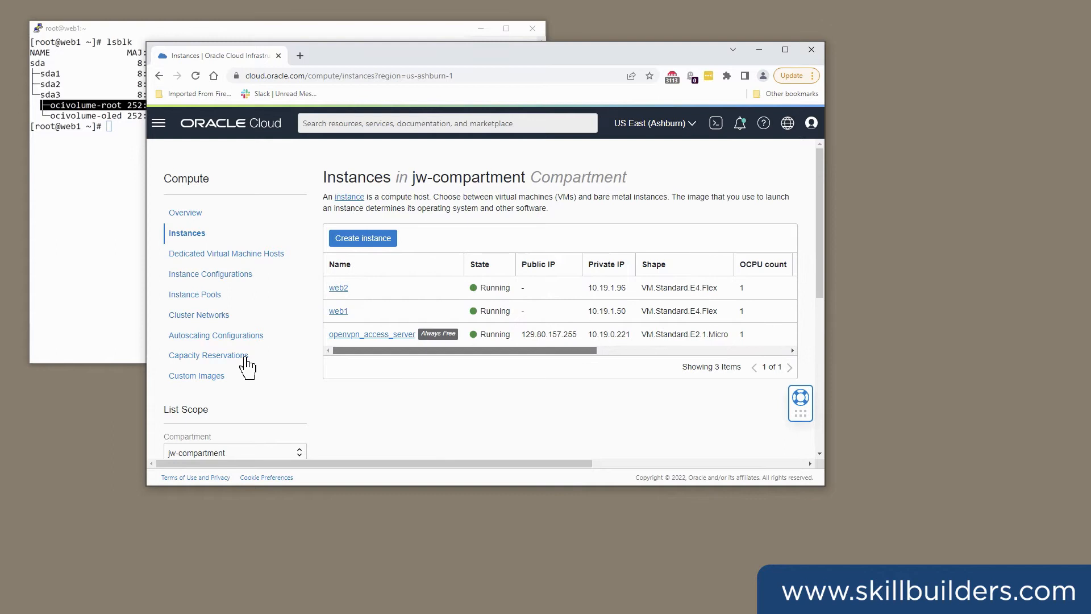
Open web1's details and show its attached block volumes
left_click(338, 310)
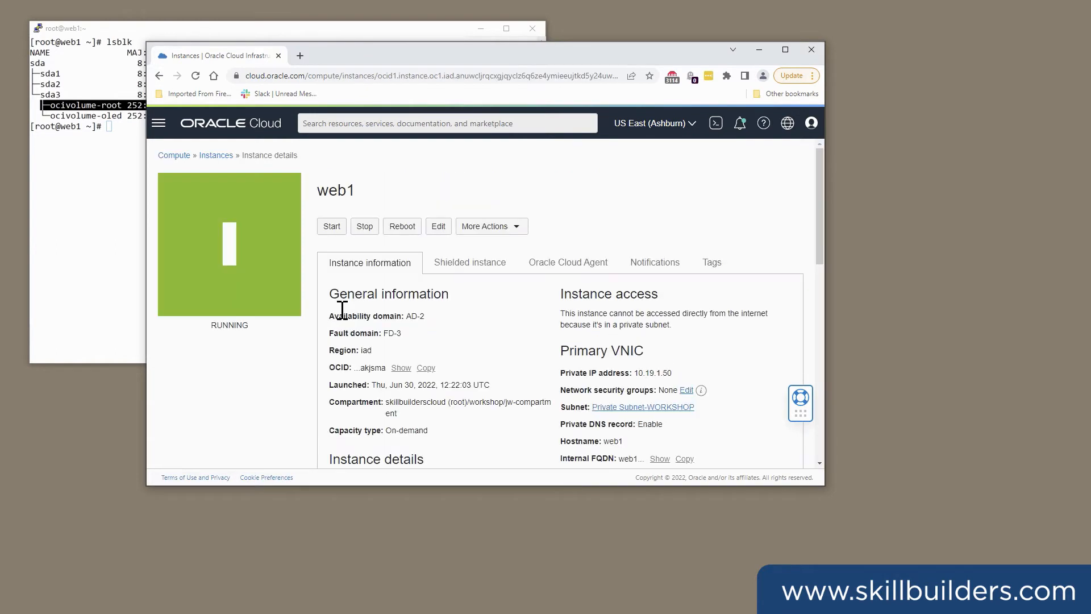
left_click(491, 226)
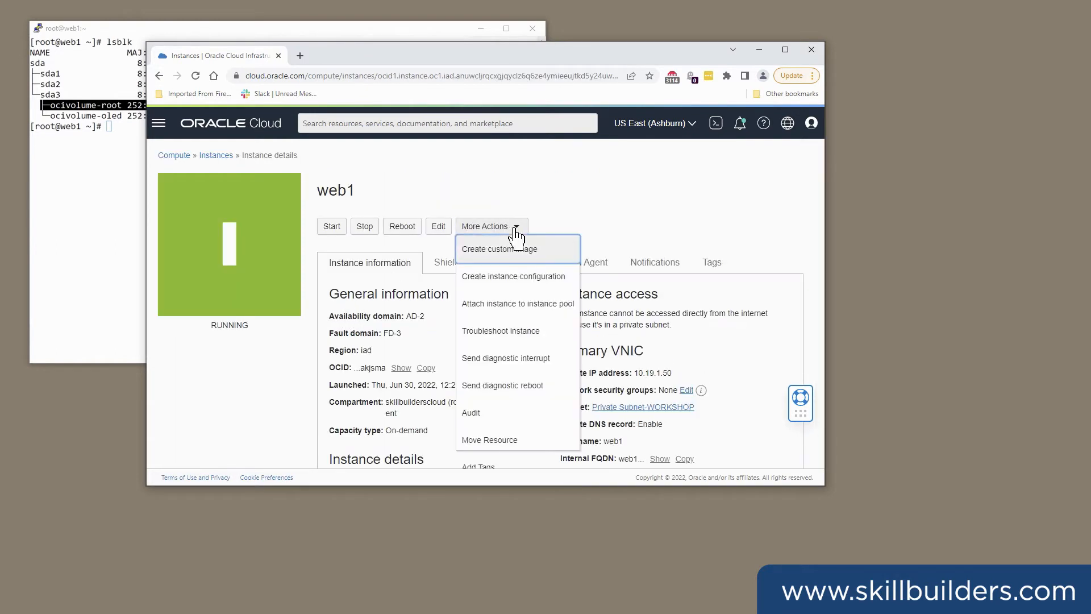
scroll("down", 3)
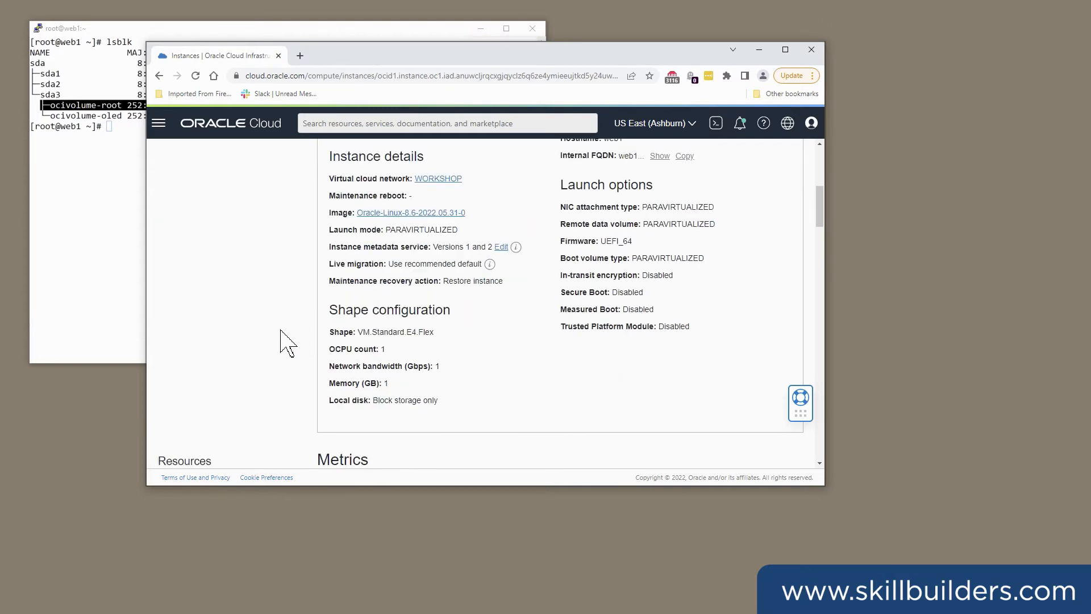
left_click(208, 269)
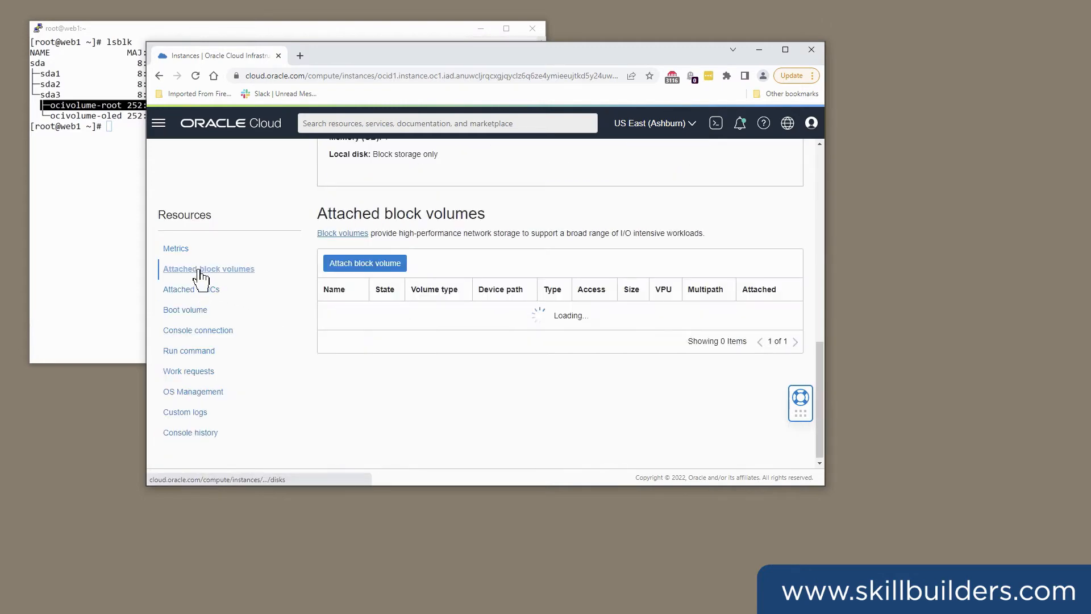
Attach myvol to web1 as a paravirtualized, read/write volume
left_click(365, 263)
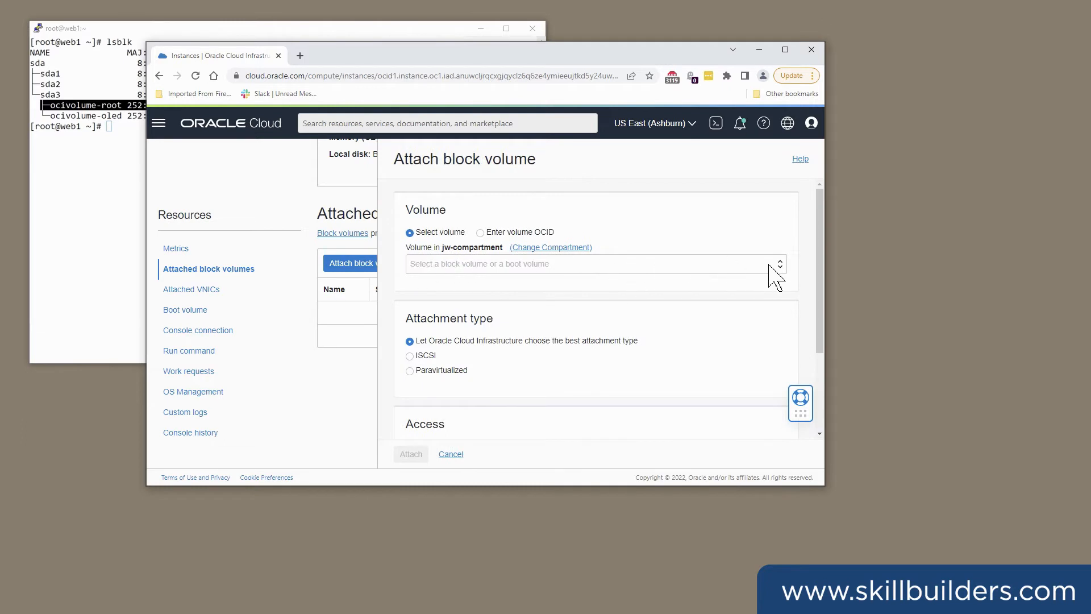
left_click(595, 264)
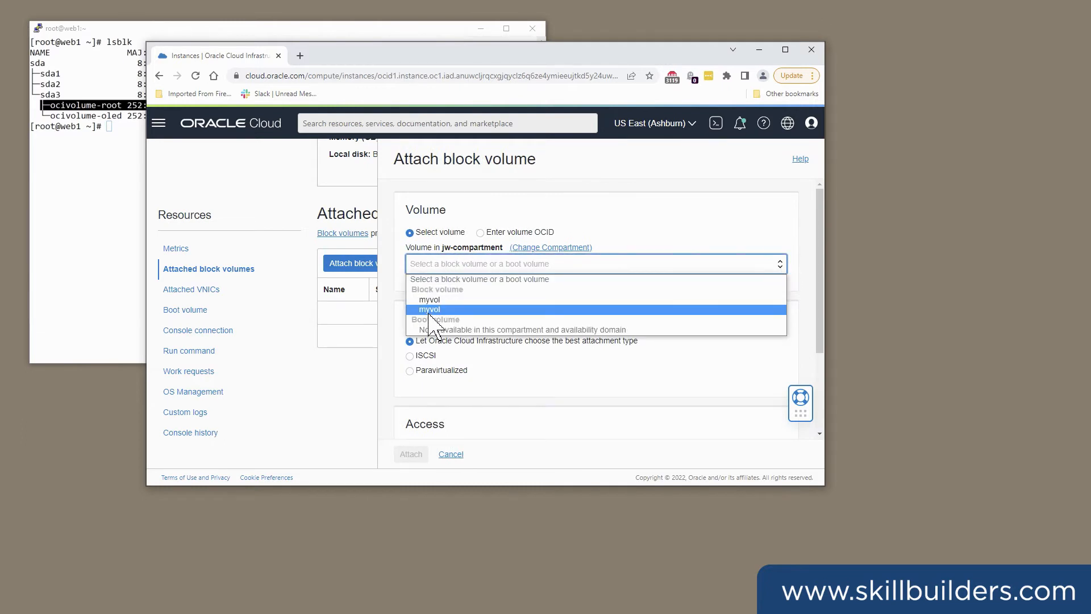
left_click(430, 309)
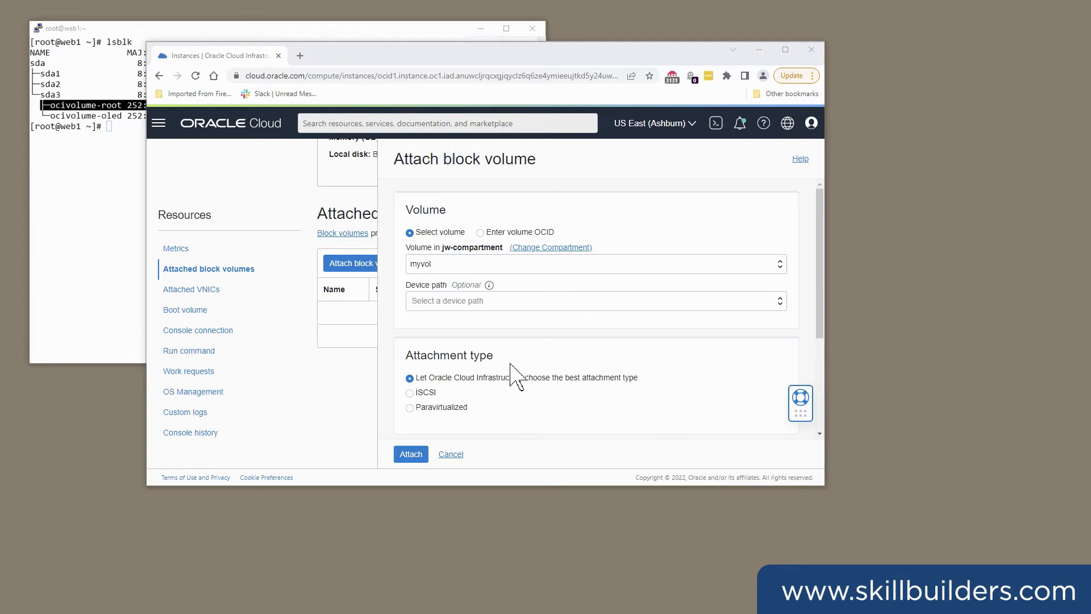
left_click(410, 406)
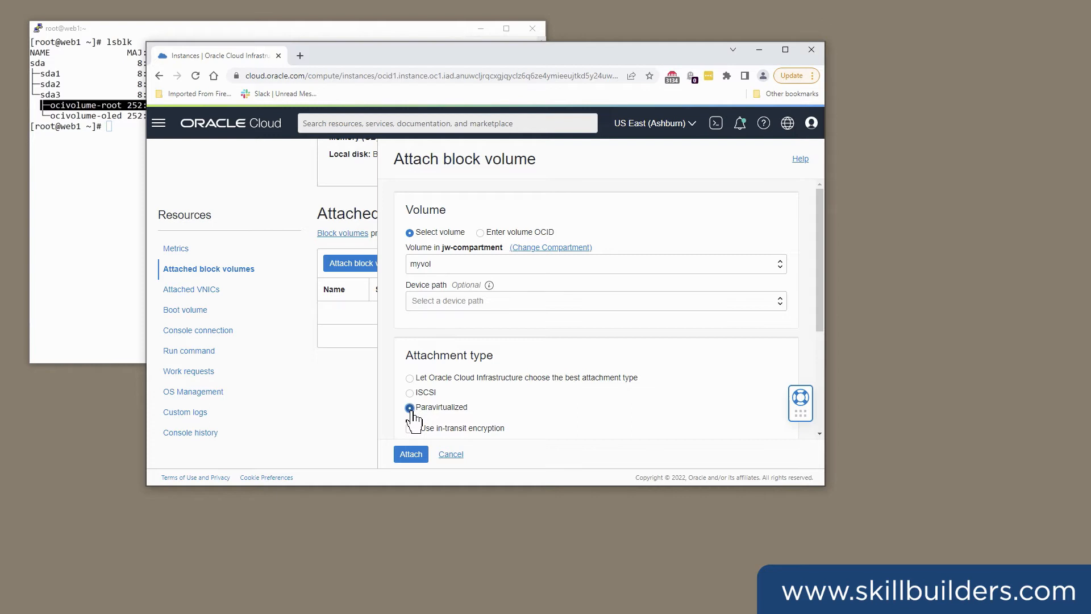
scroll("down", 3)
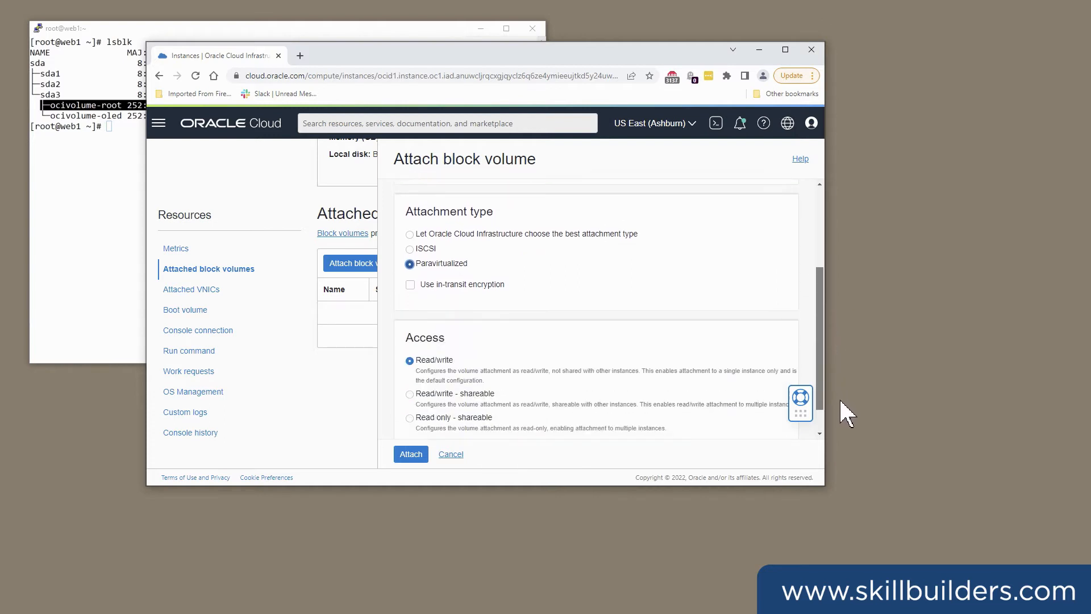
scroll("down", 3)
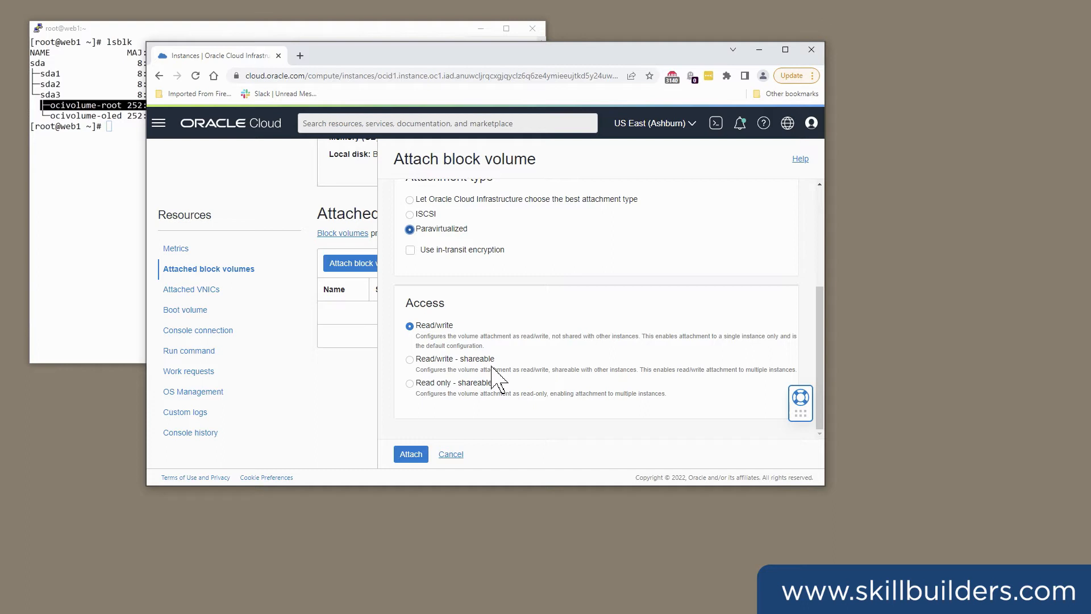
mouse_move(347, 502)
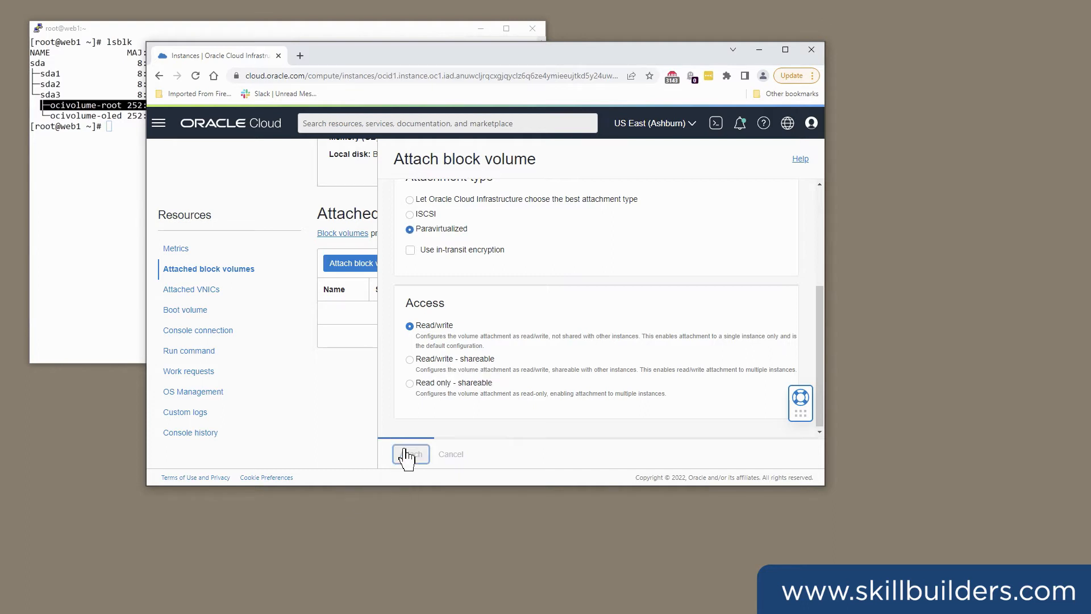
left_click(409, 453)
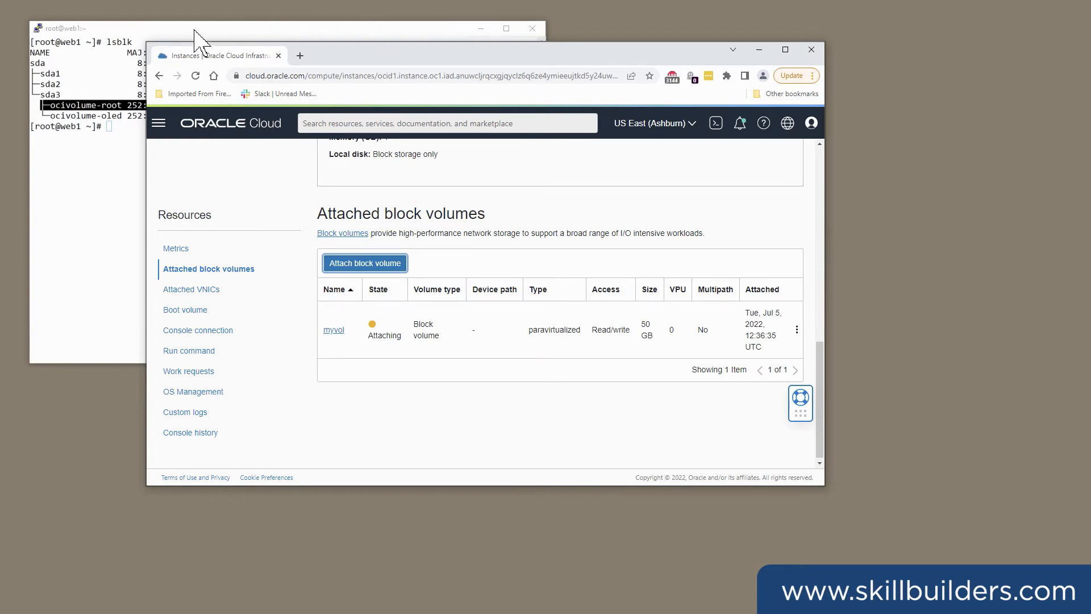
mouse_move(404, 74)
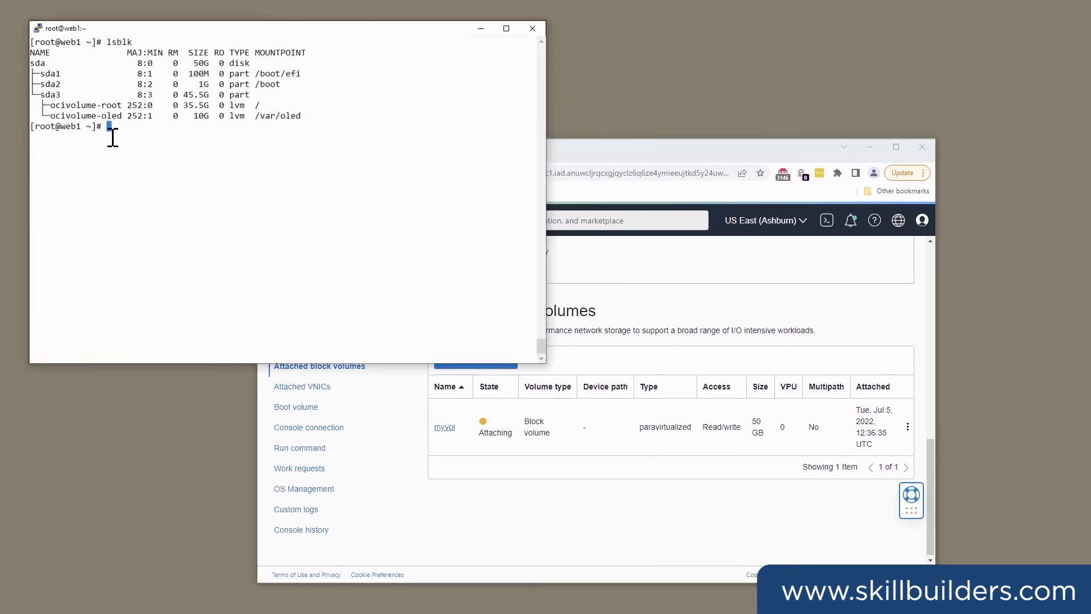
Confirm the new 50G disk sdb with lsblk and give it a GPT label
type("lsblk")
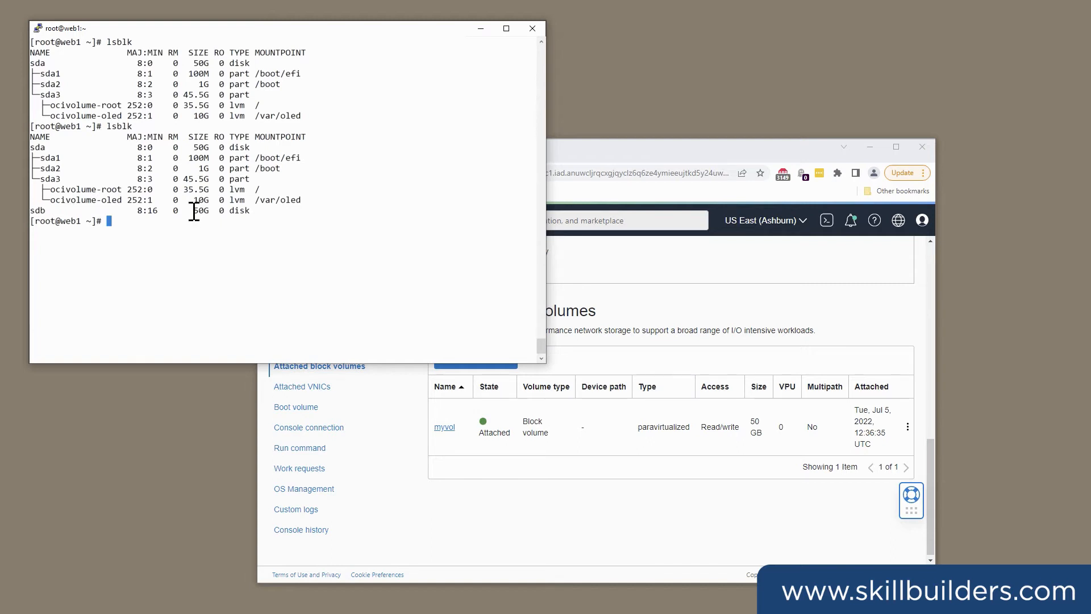
double_click(198, 210)
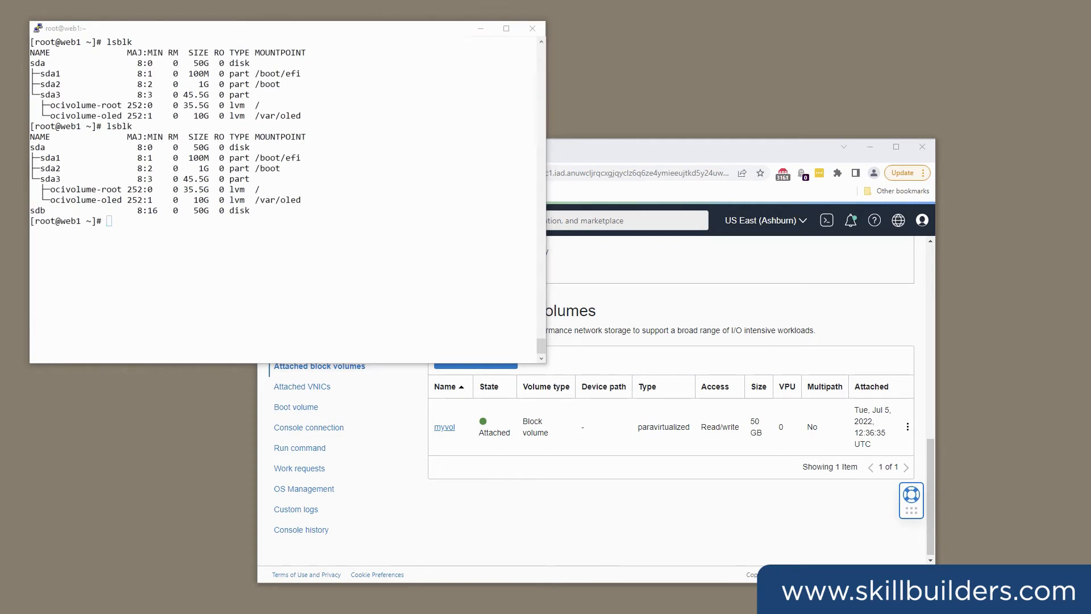
type("parted /dev/sdb mklabel gpt")
type("parted /dev/sdb  mkpart primary 0% 100%")
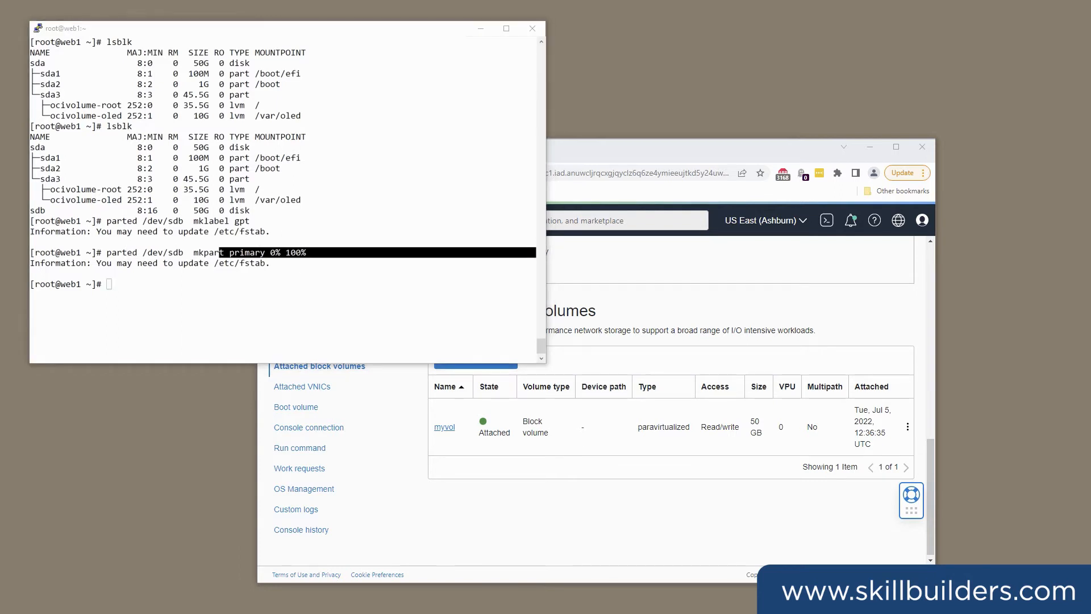
Format /dev/sdb1 as ext4, create /mnt/myvol, and check file systems with df
type("mkfs -t ext4 /dev/sdb1")
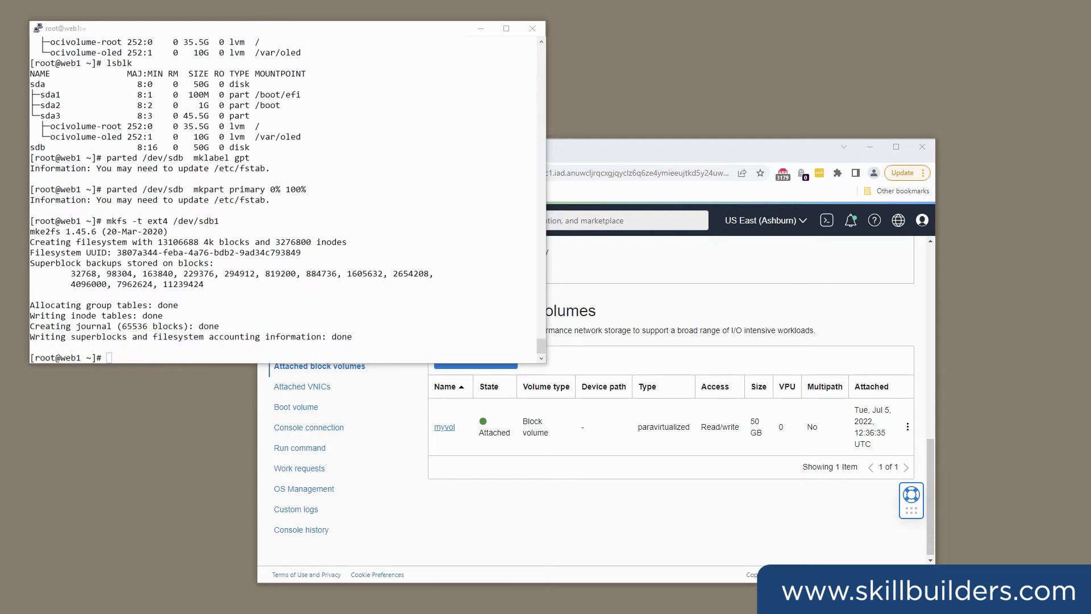
type("mkdir /mnt/myvol")
type("mount -t ext4 /dev/sdb1 /mnt/myvol")
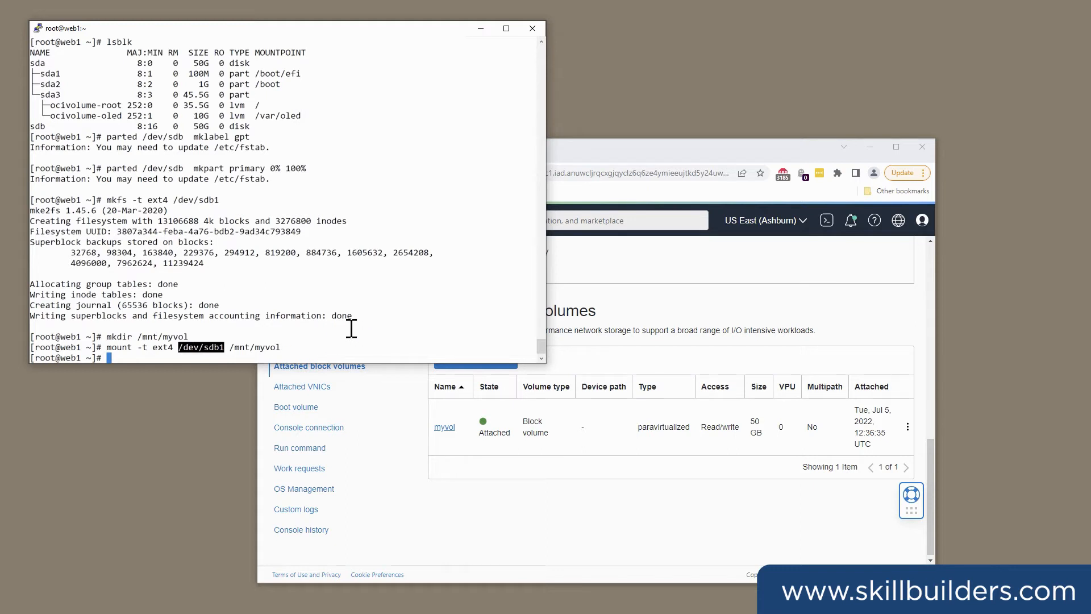
type("df")
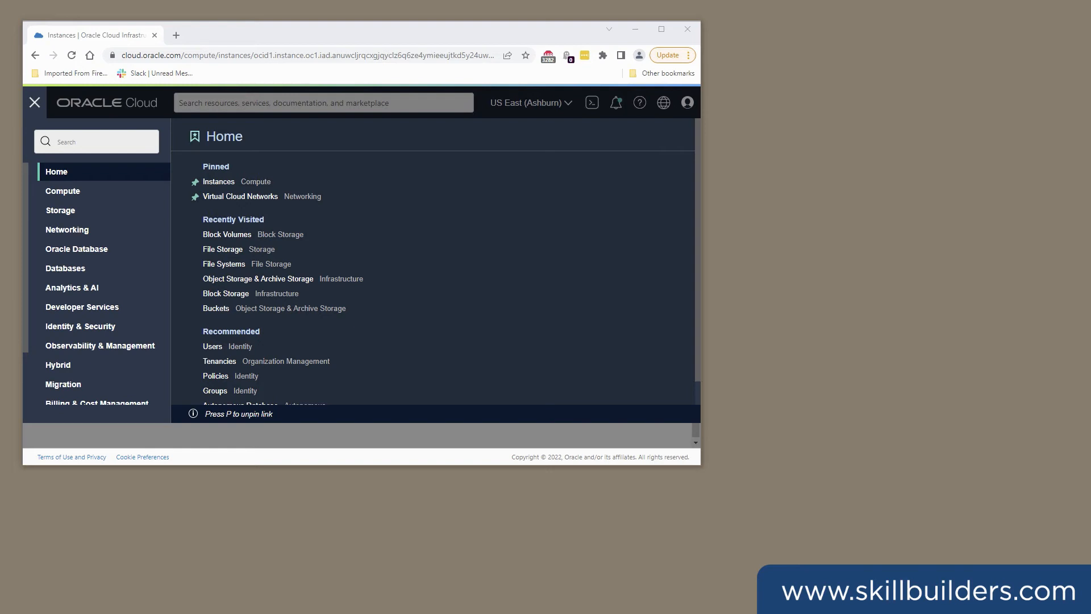
mouse_move(40, 56)
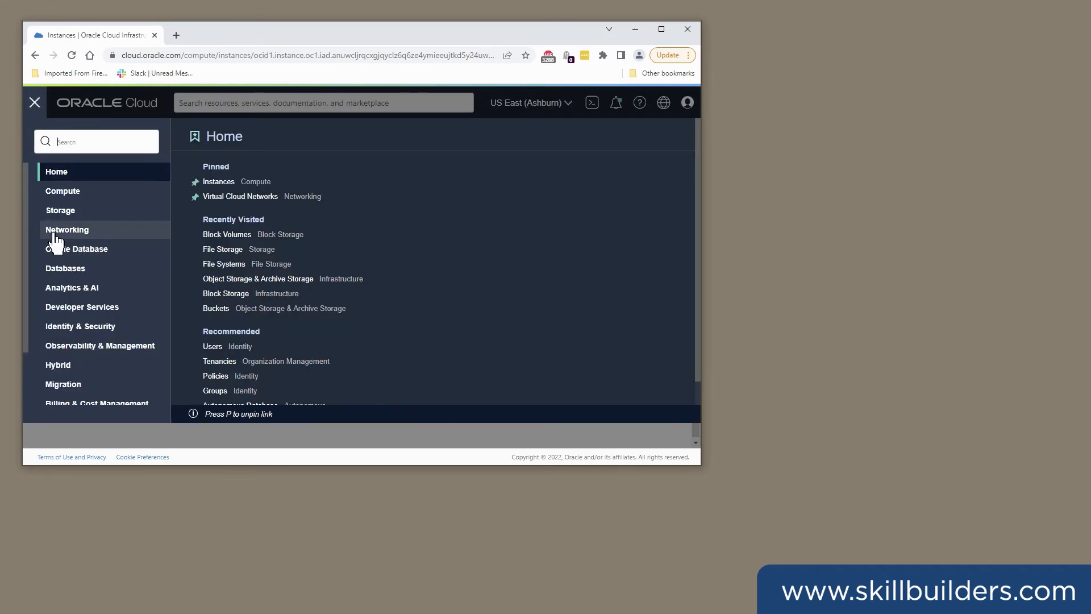
Open WORKSHOP's private subnet security list and highlight the NFS UDP rule's source range
left_click(67, 229)
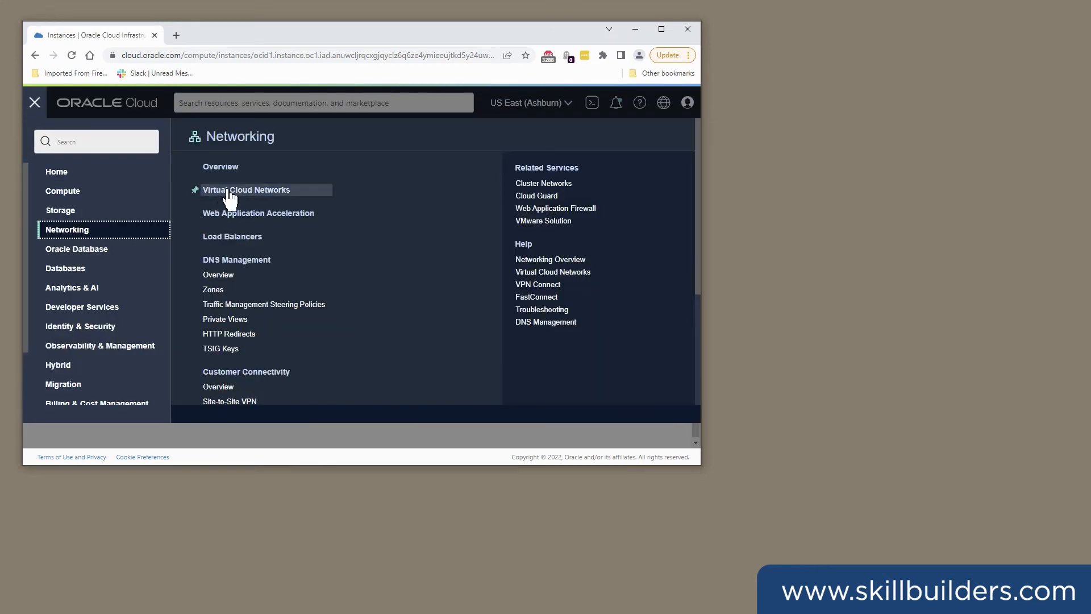
left_click(246, 189)
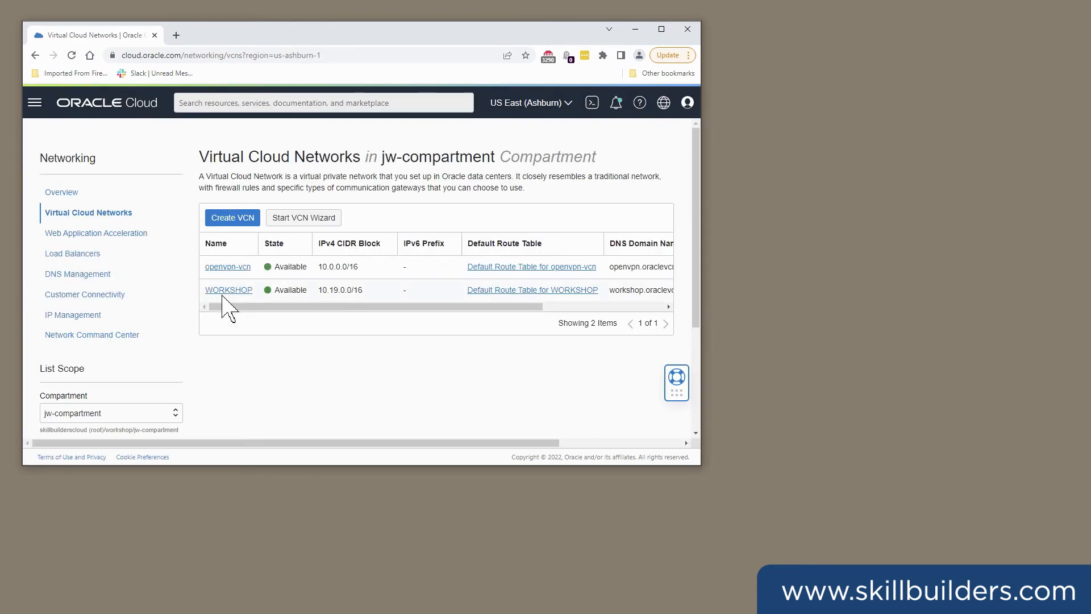
mouse_move(270, 304)
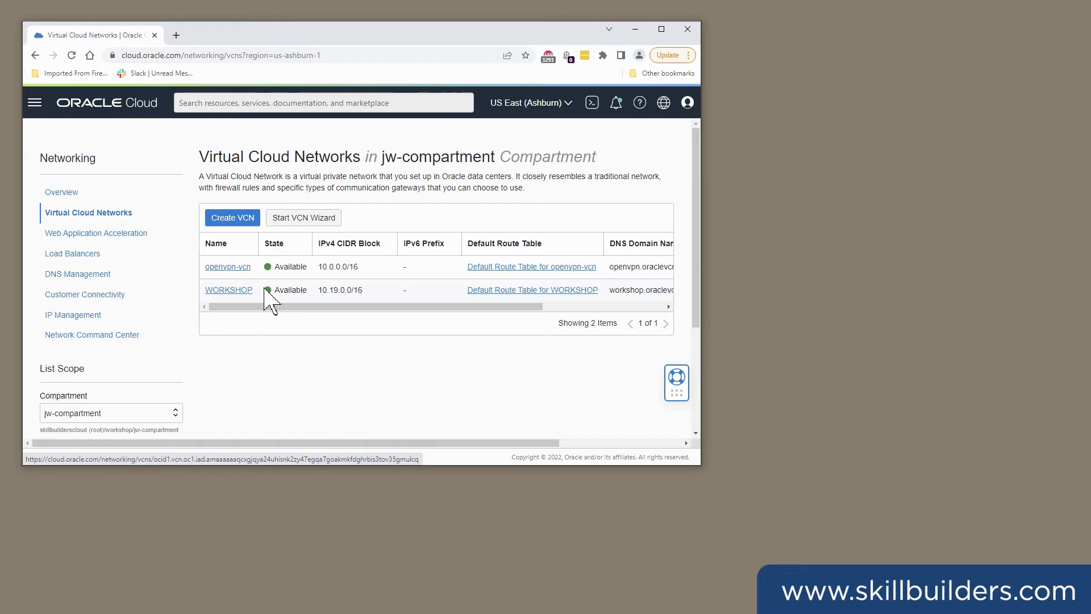
left_click(229, 290)
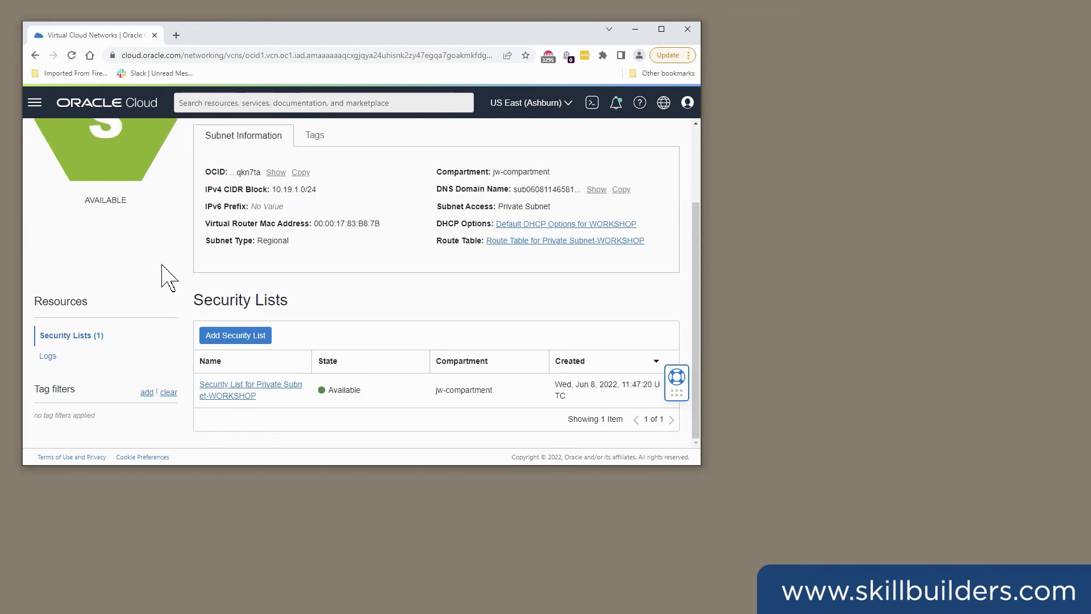
mouse_move(251, 390)
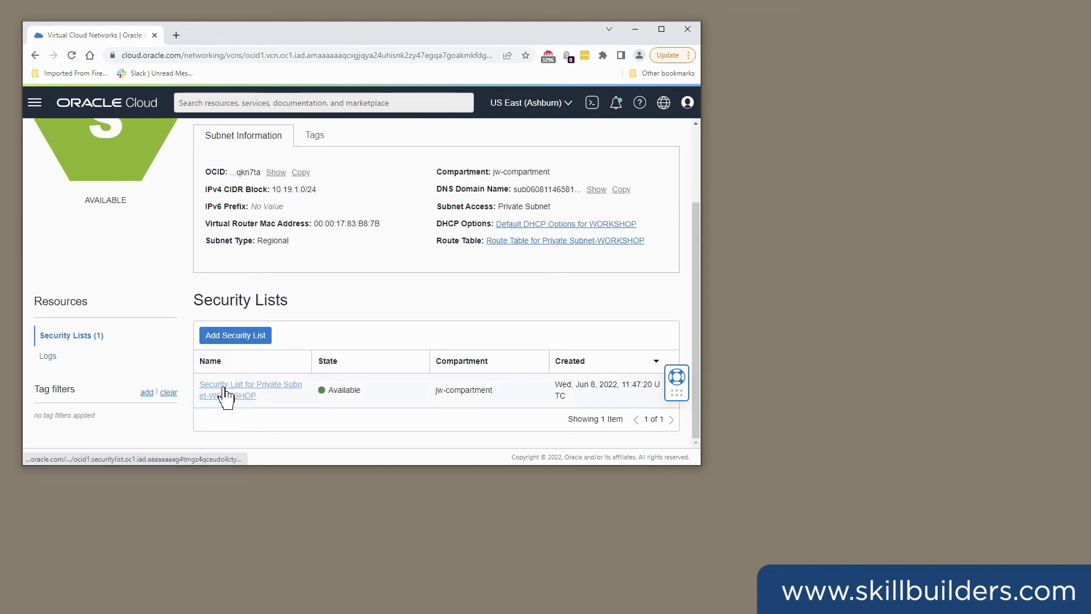
left_click(251, 390)
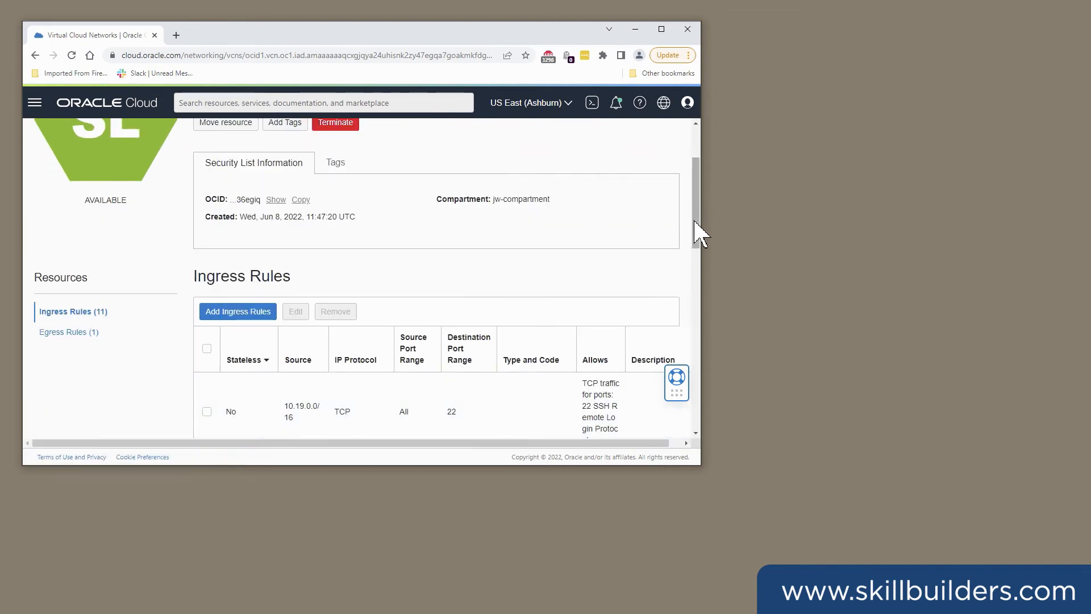
scroll("down", 3)
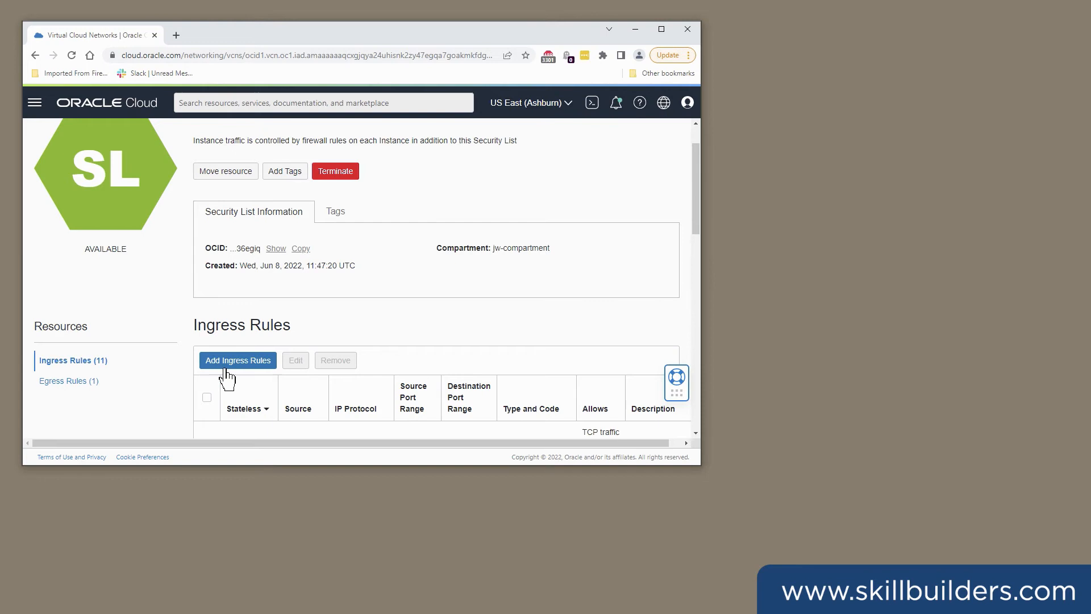
scroll("down", 3)
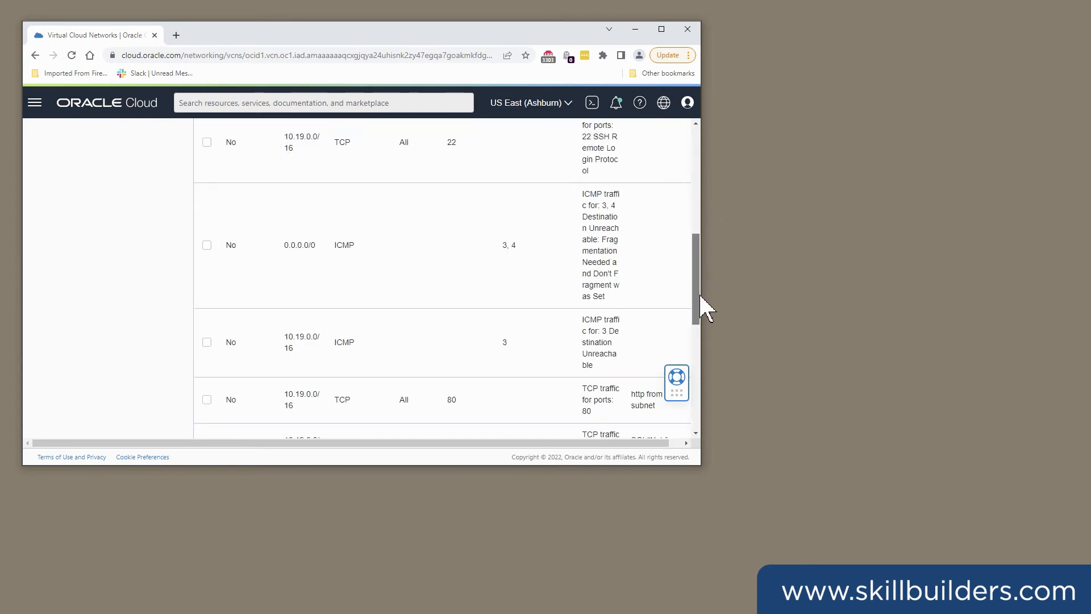
scroll("down", 3)
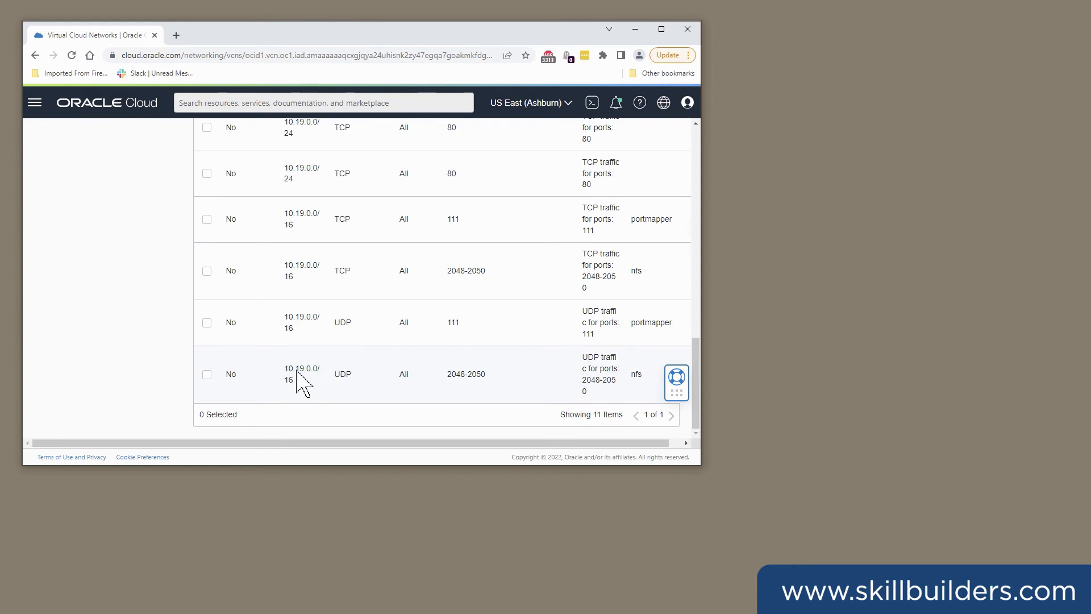
double_click(301, 374)
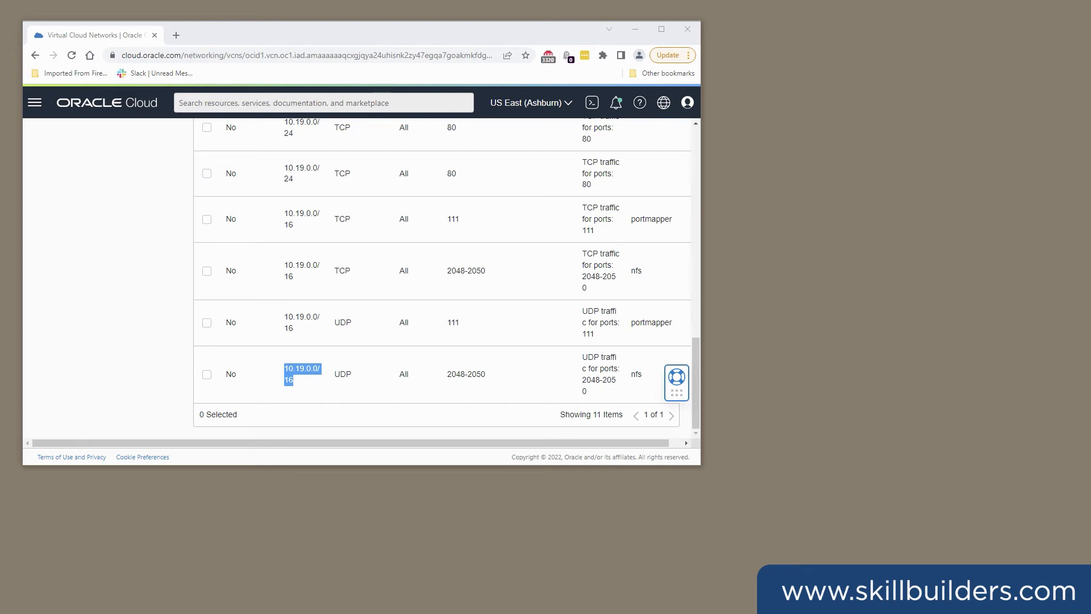
mouse_move(25, 135)
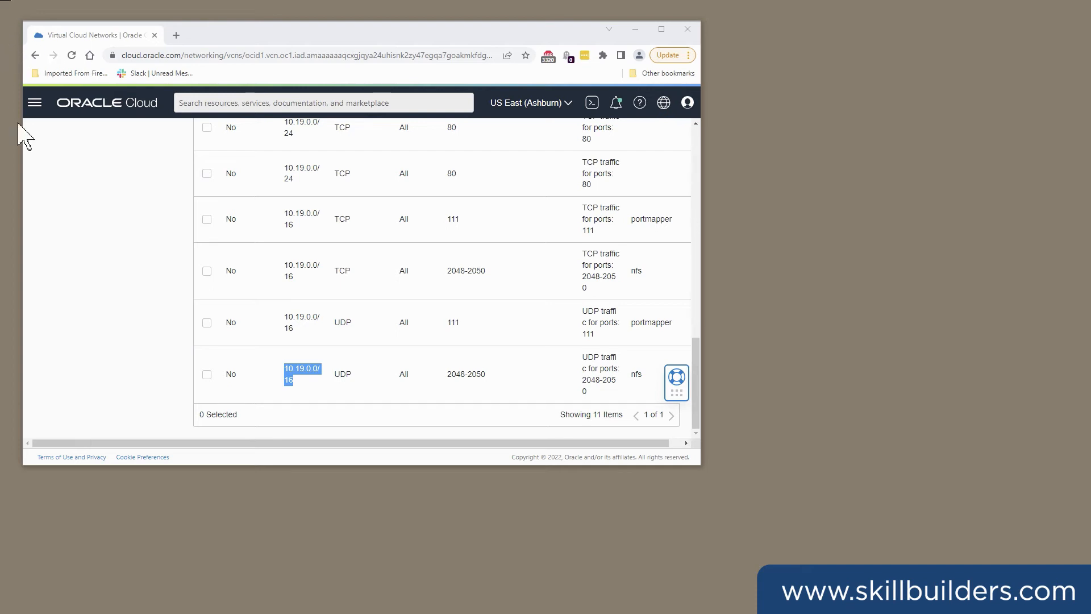
Start a new file system from Storage > File Systems and rename it myfs
left_click(33, 102)
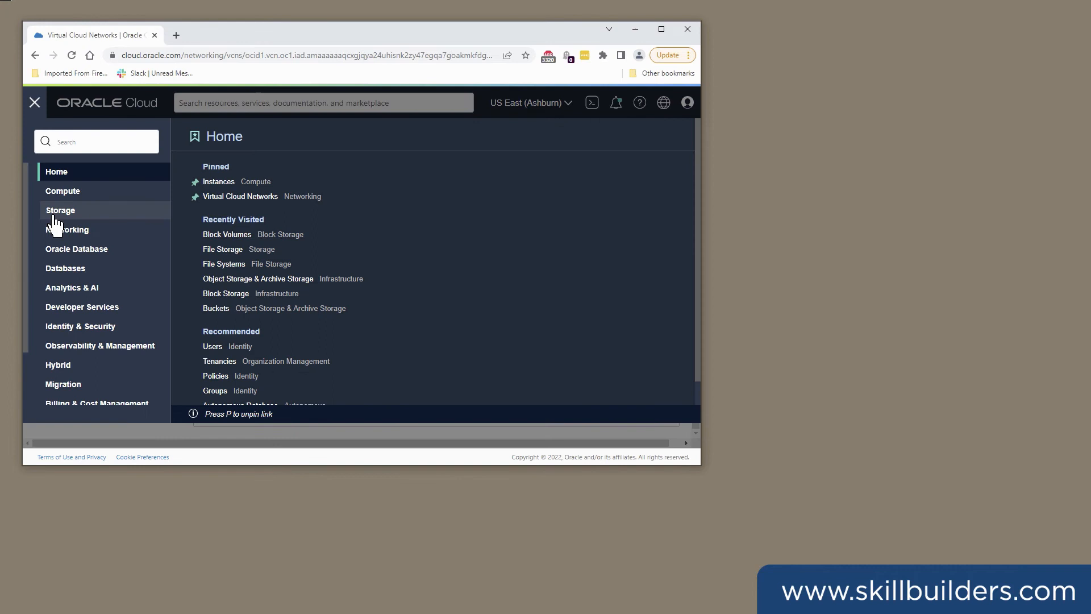
left_click(61, 210)
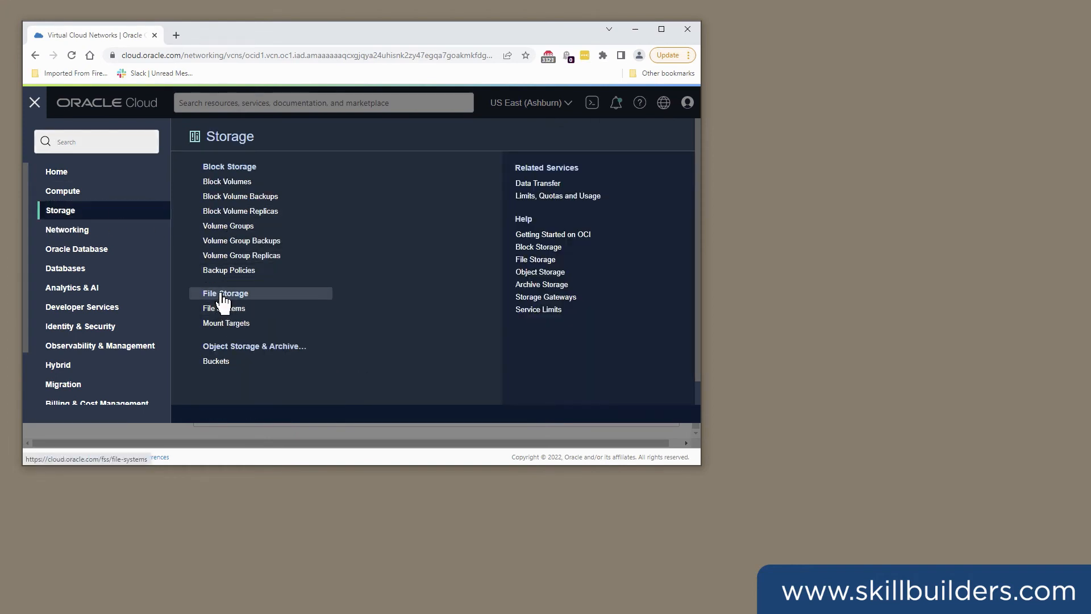
left_click(223, 308)
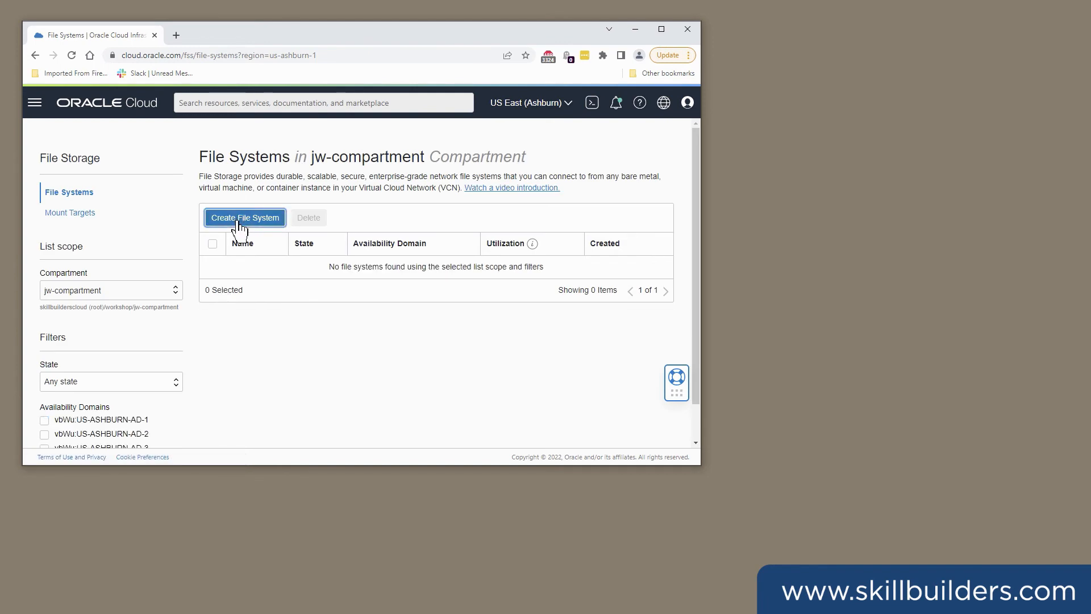
left_click(244, 217)
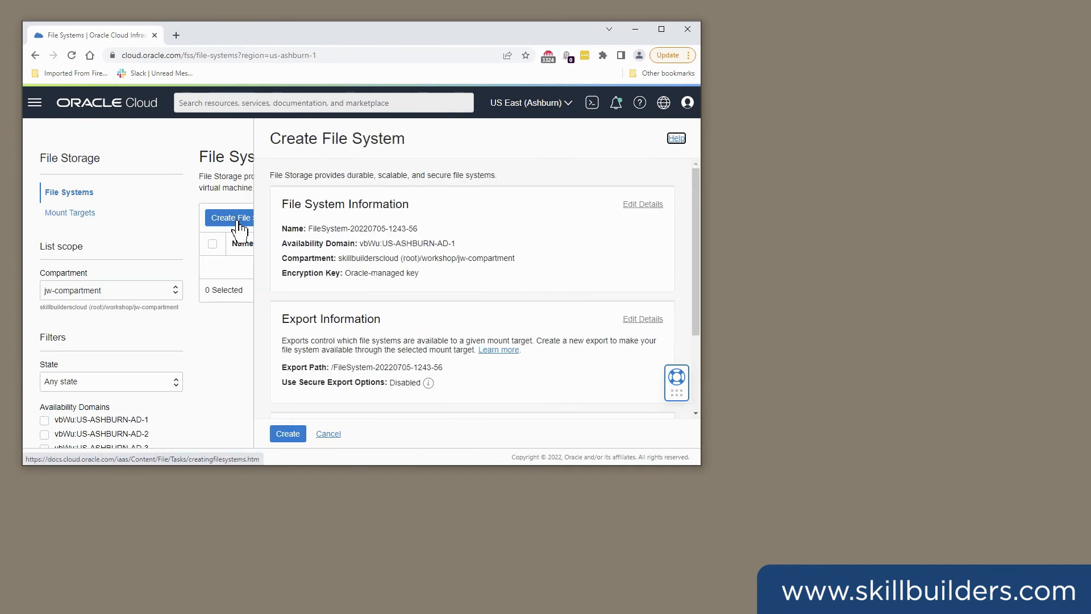
mouse_move(637, 212)
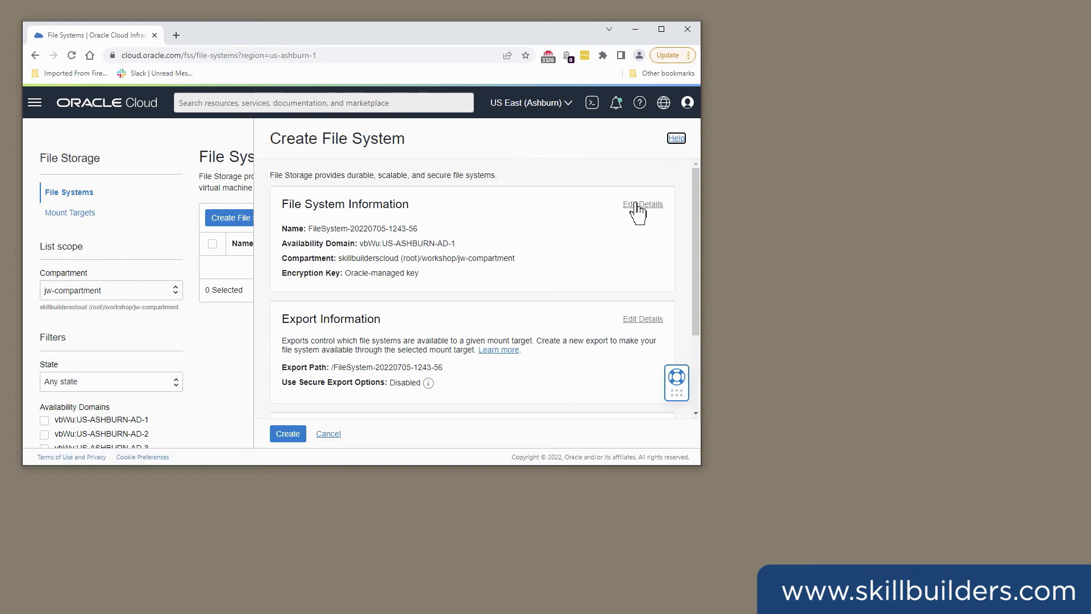
left_click(642, 204)
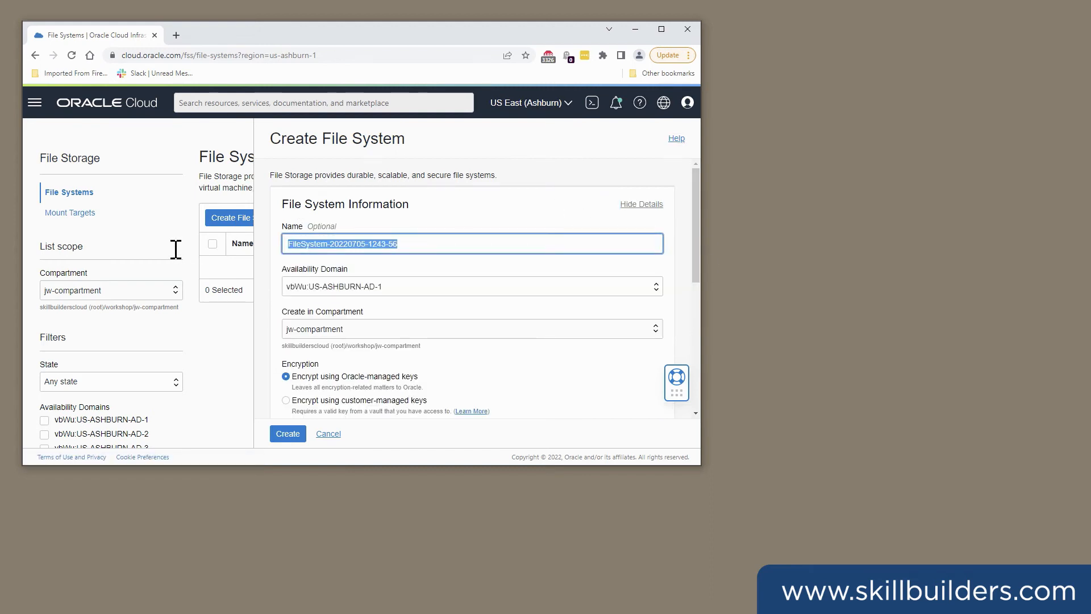
type("myfs")
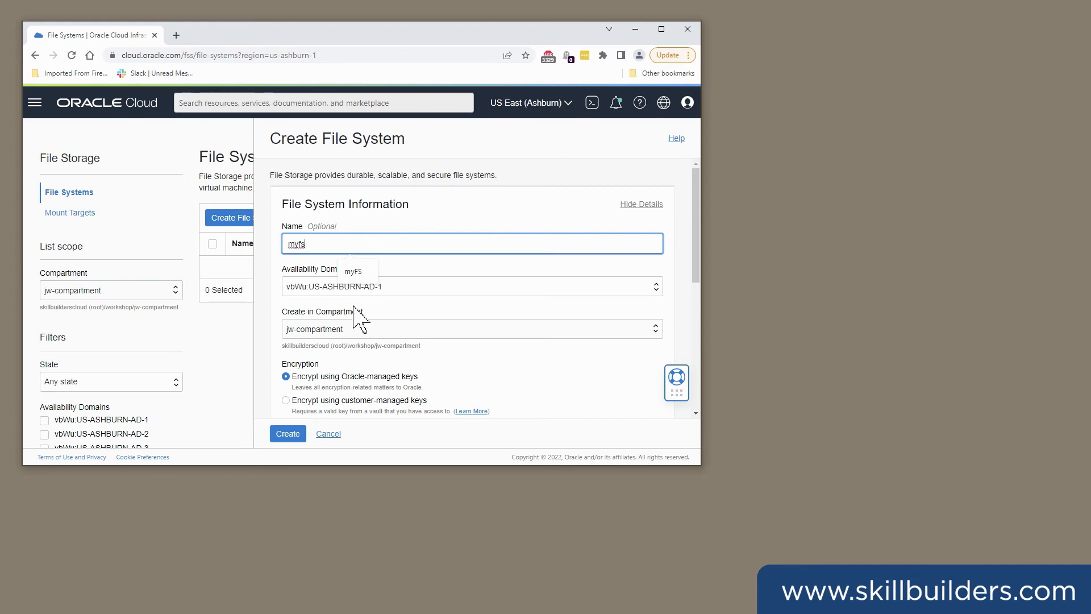
mouse_move(474, 328)
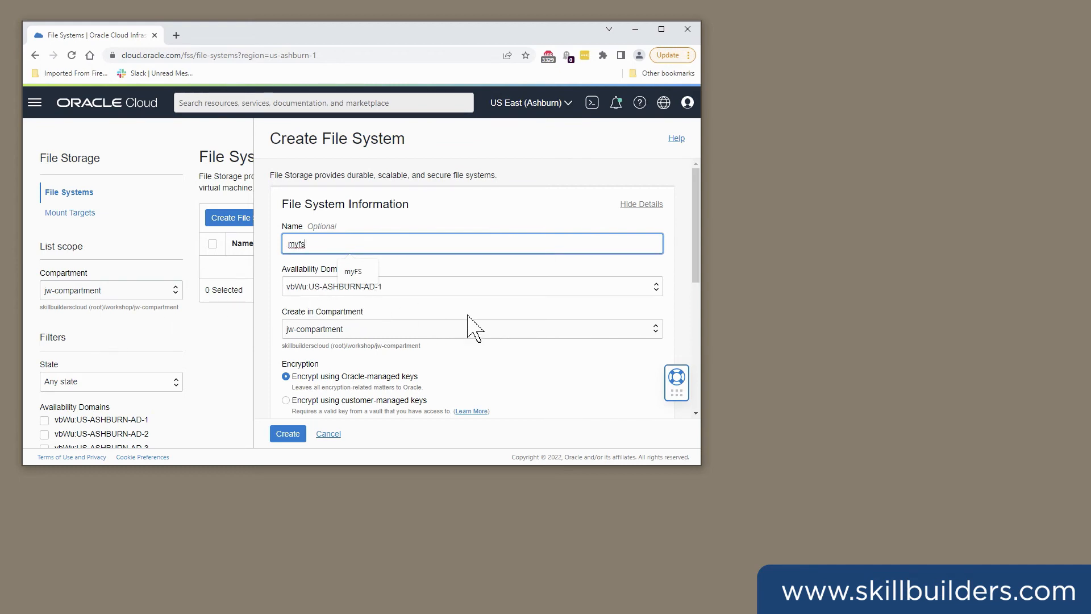
Keep availability domain US-ASHBURN-AD-1 and create the myfs file system
left_click(471, 285)
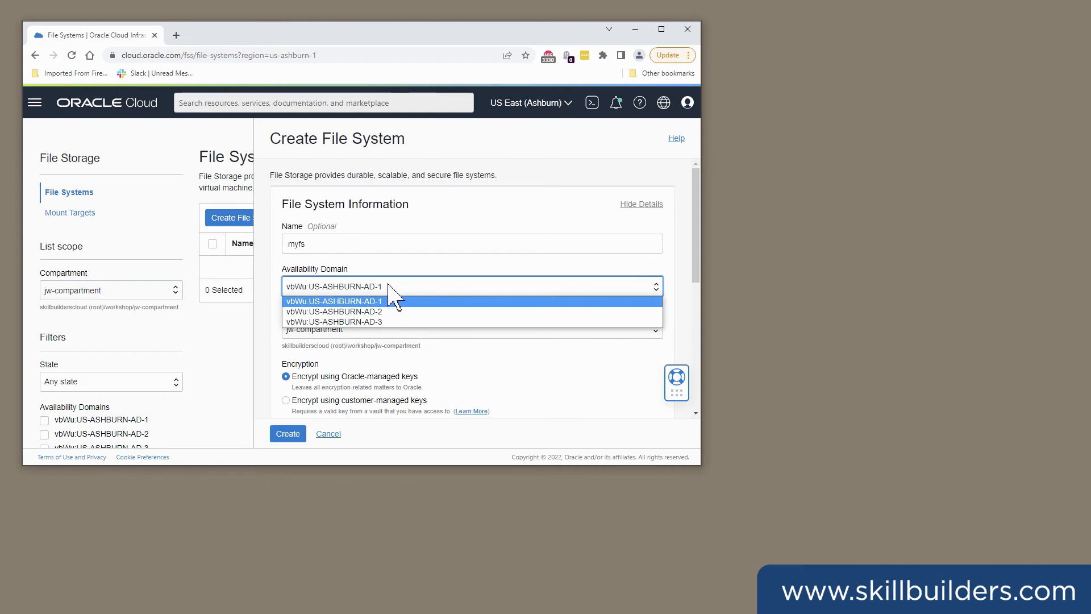
left_click(334, 301)
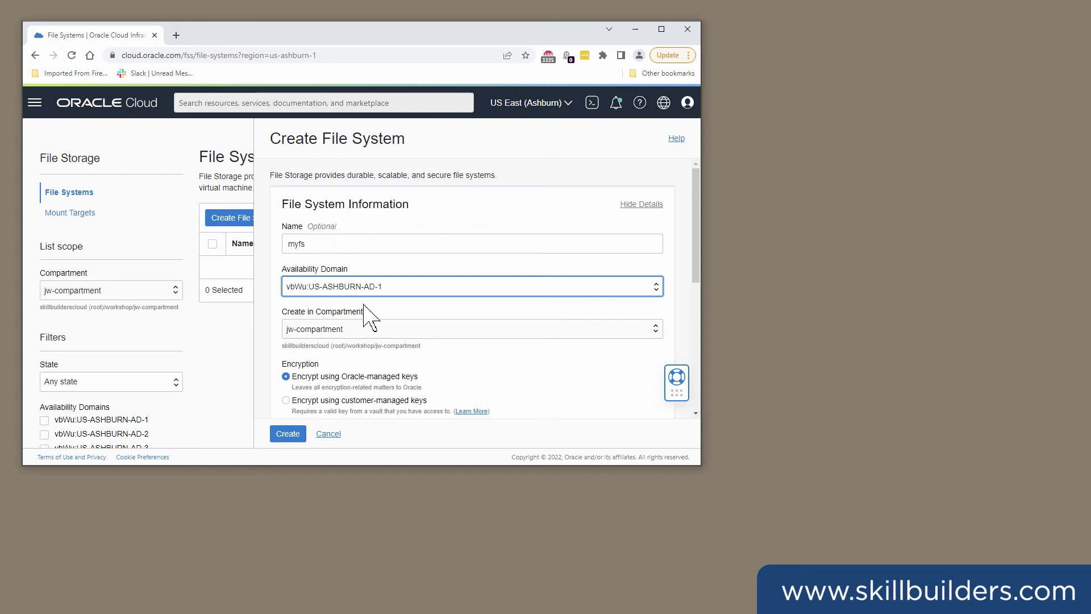
mouse_move(717, 261)
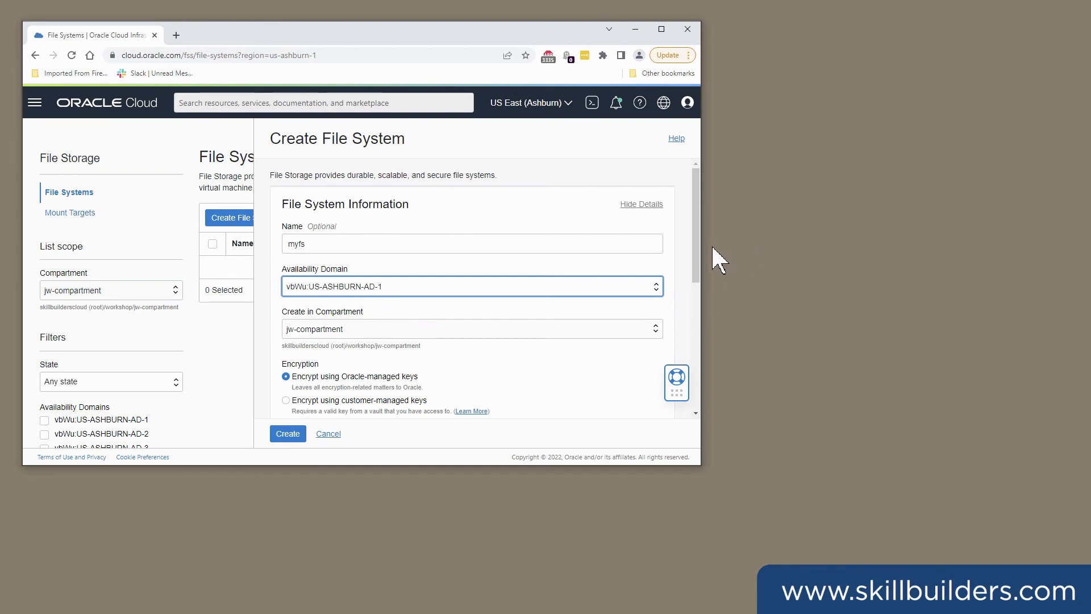
scroll("down", 3)
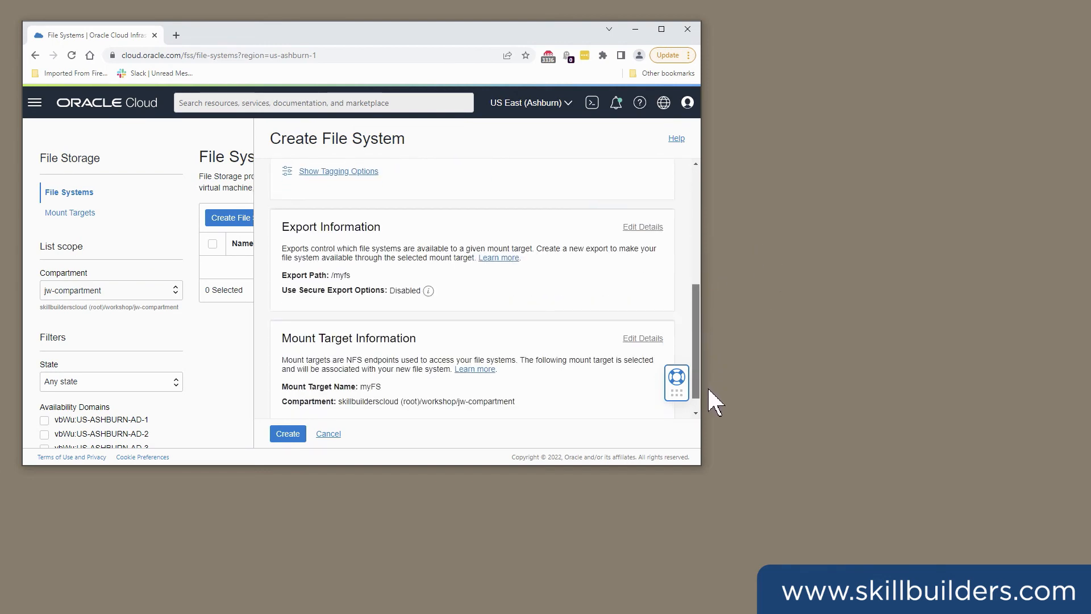
scroll("down", 3)
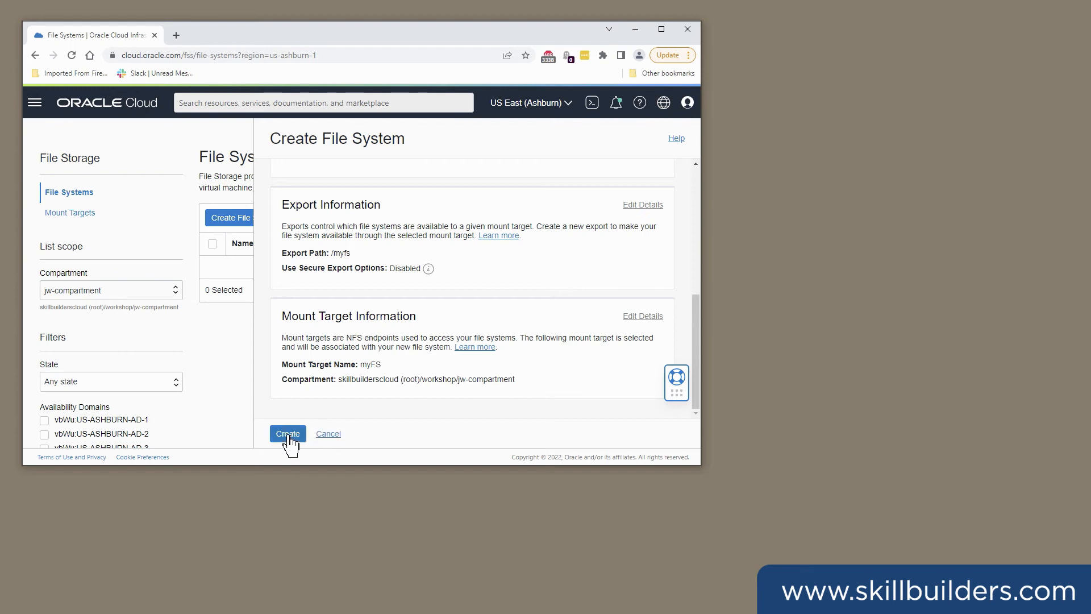
left_click(288, 433)
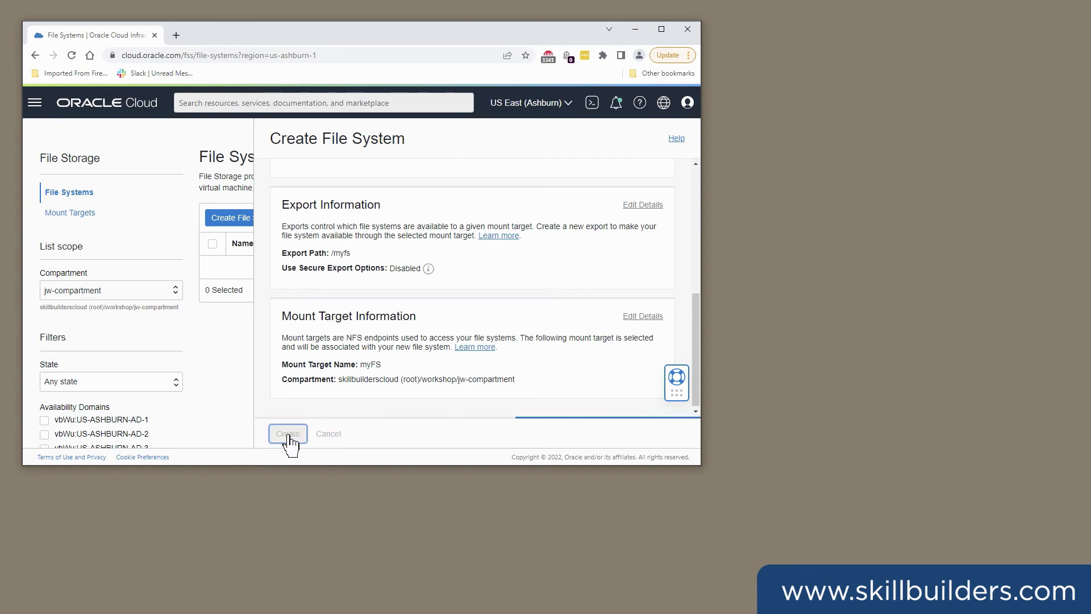
left_click(287, 433)
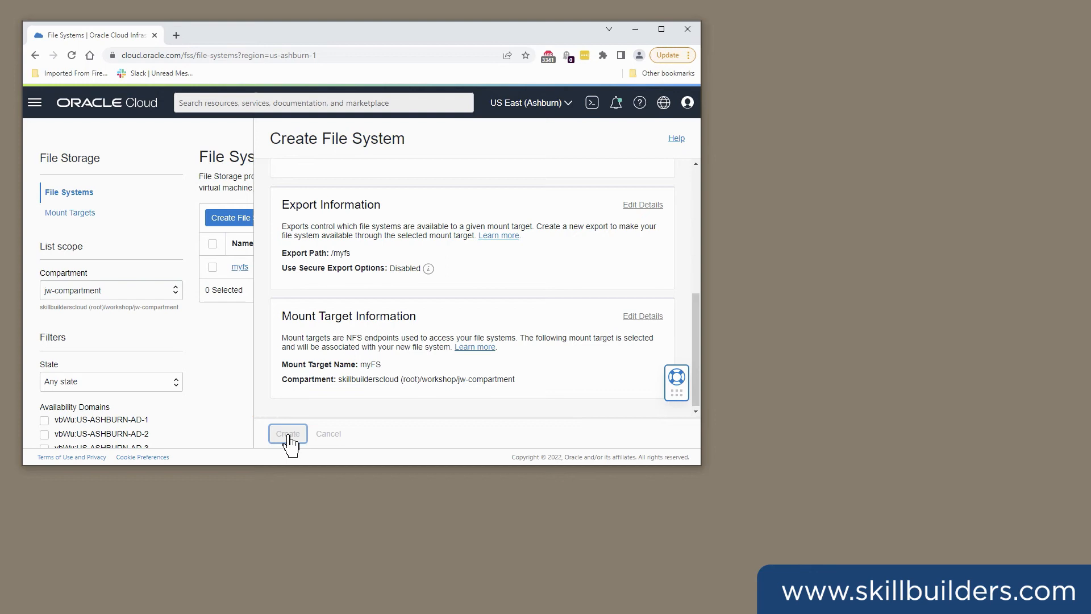
left_click(288, 433)
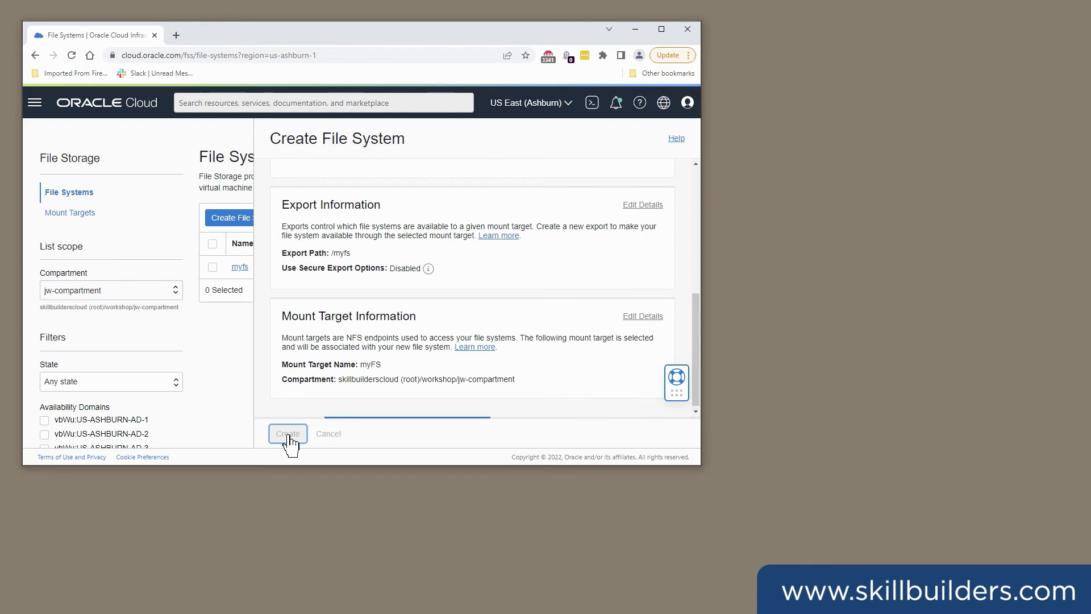
left_click(287, 433)
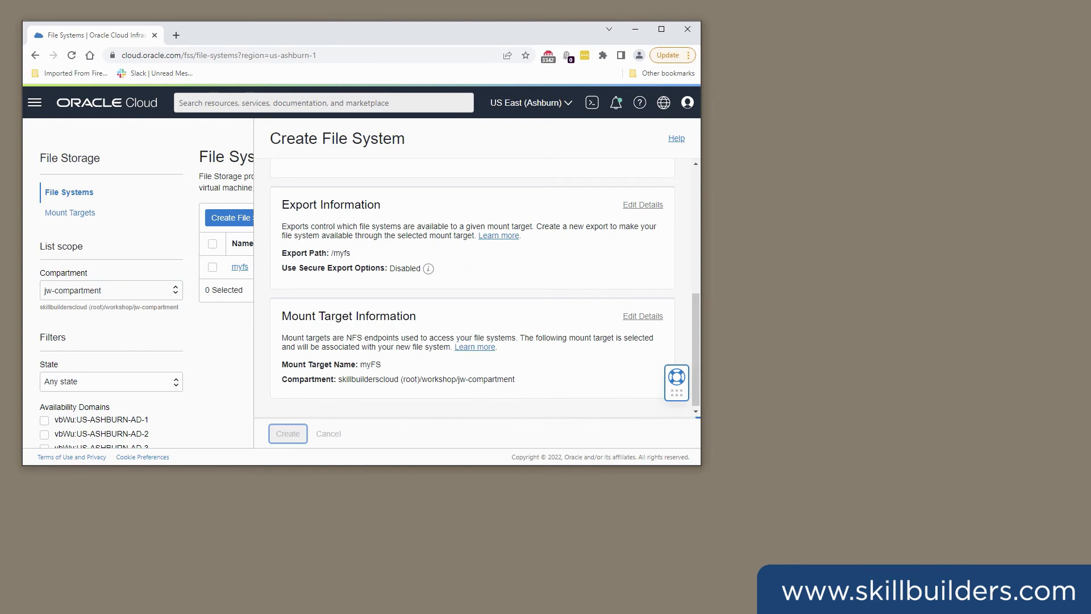
left_click(287, 433)
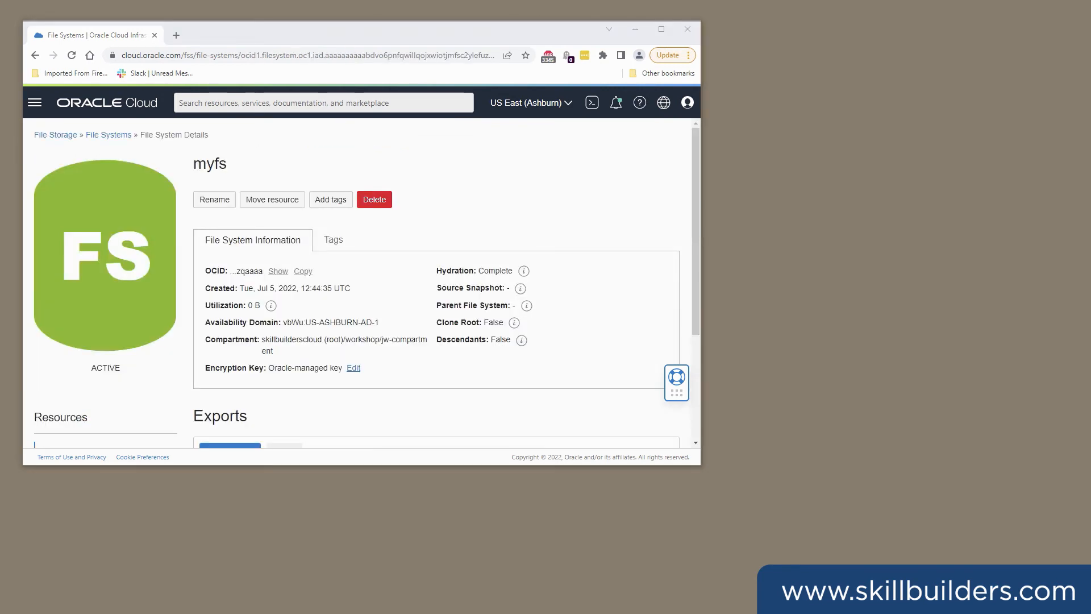
Open Mount Commands for the /myfs export with Oracle Linux as the image
scroll("down", 3)
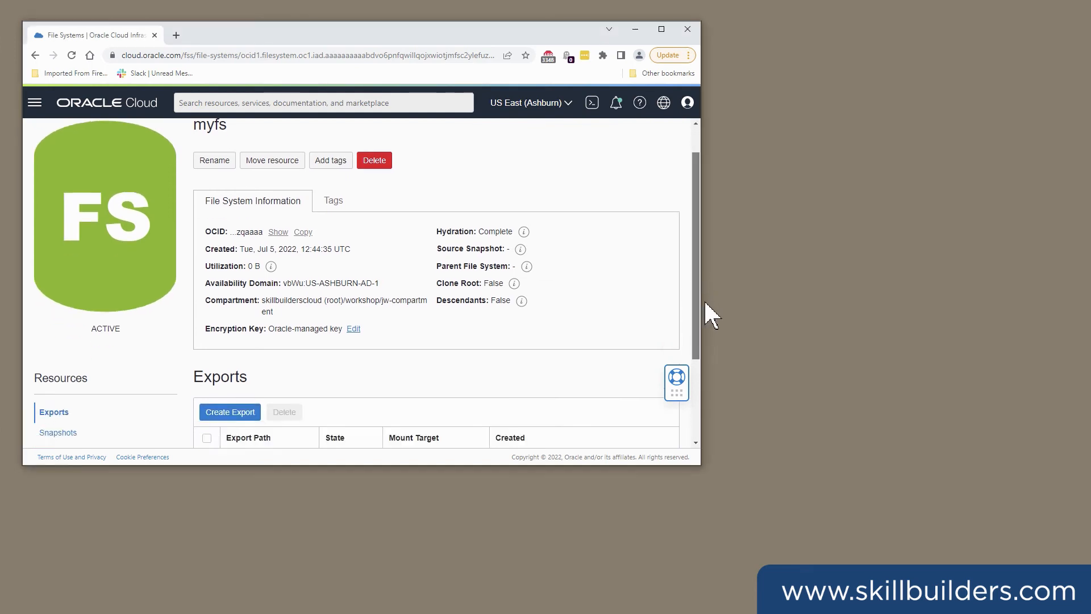
scroll("down", 3)
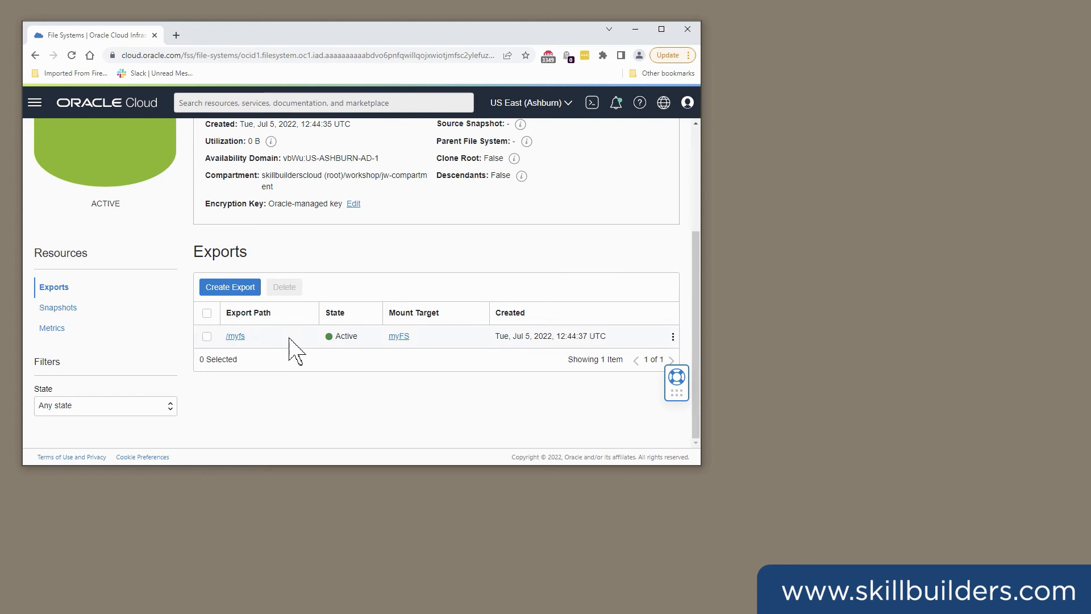
left_click(673, 336)
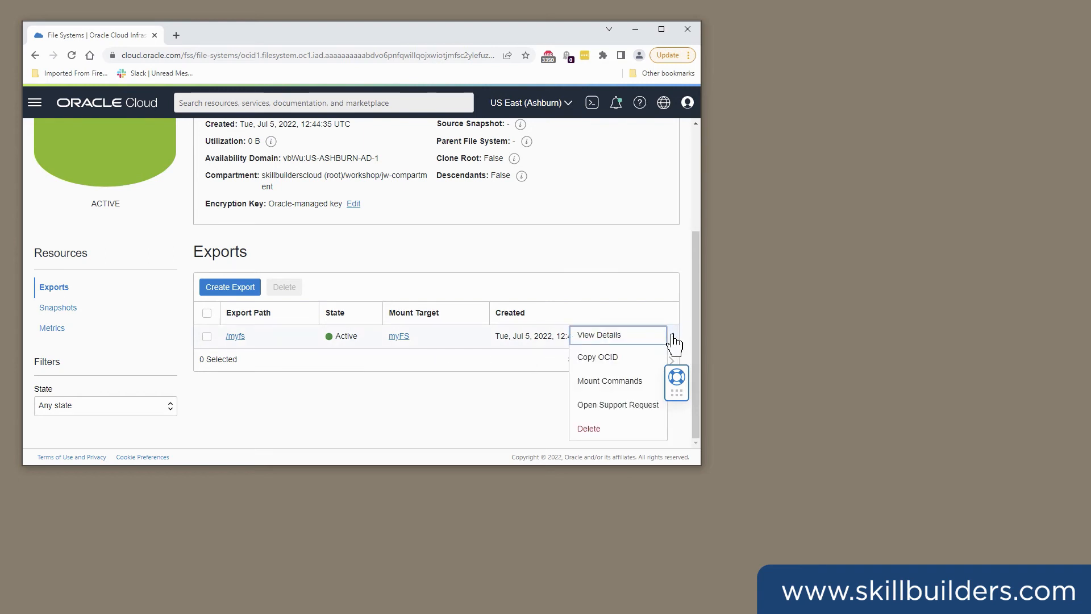
mouse_move(600, 388)
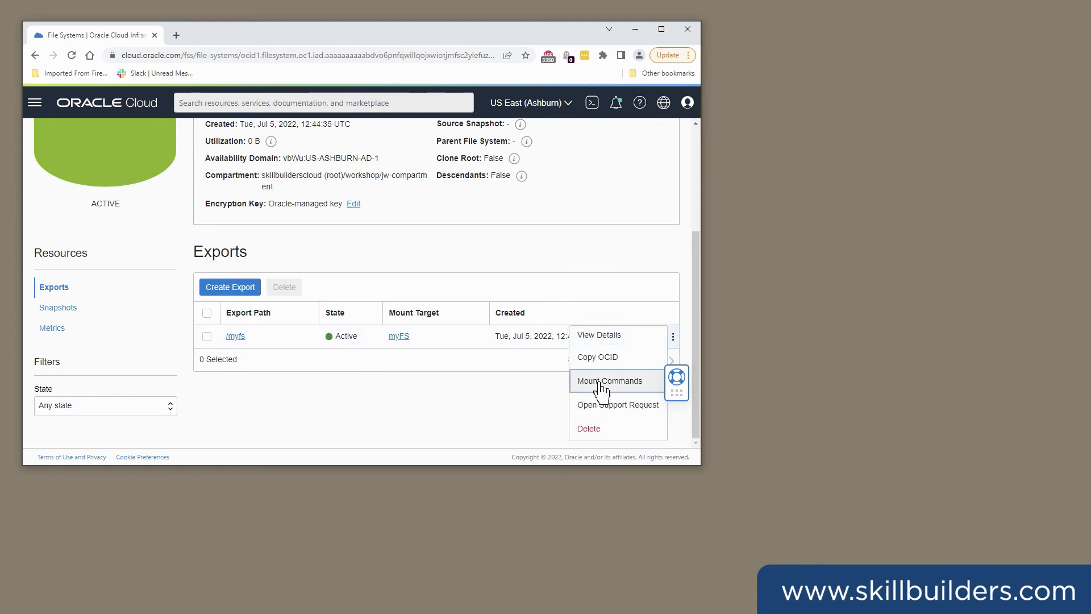
left_click(610, 381)
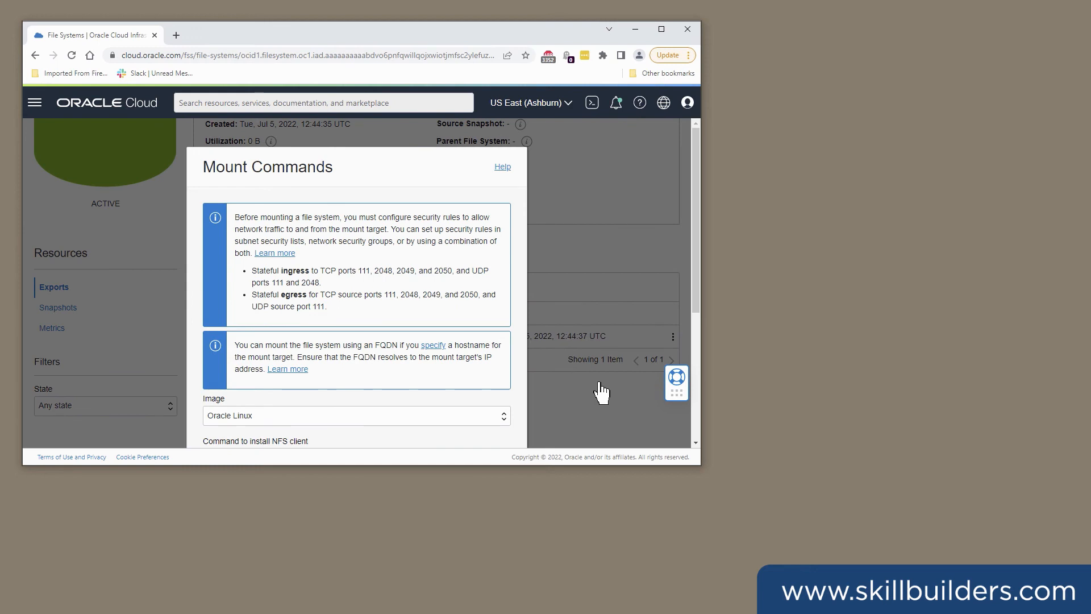
mouse_move(394, 180)
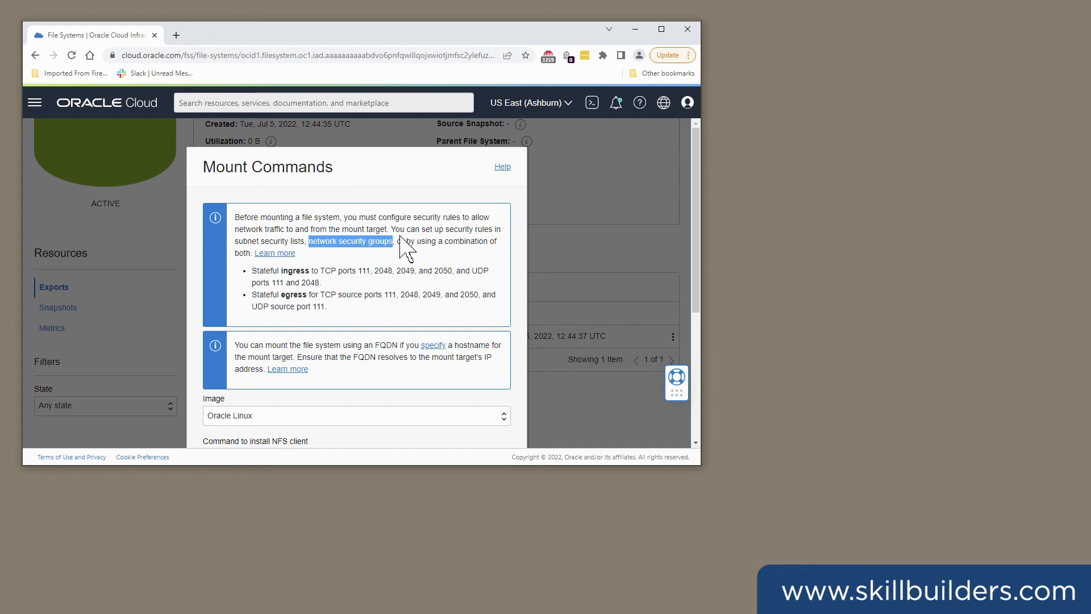
mouse_move(354, 323)
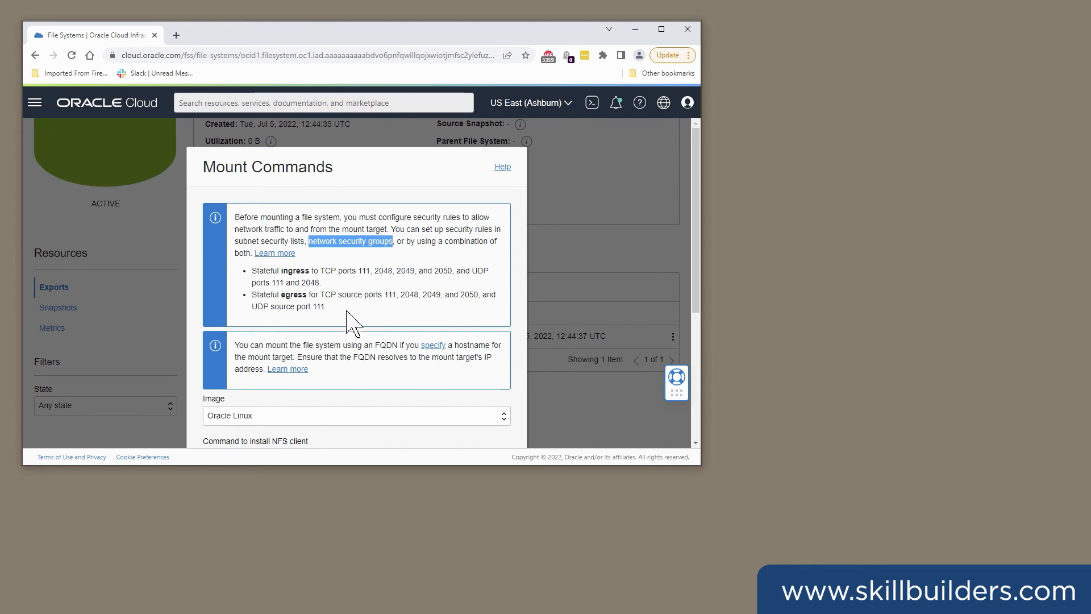
mouse_move(694, 295)
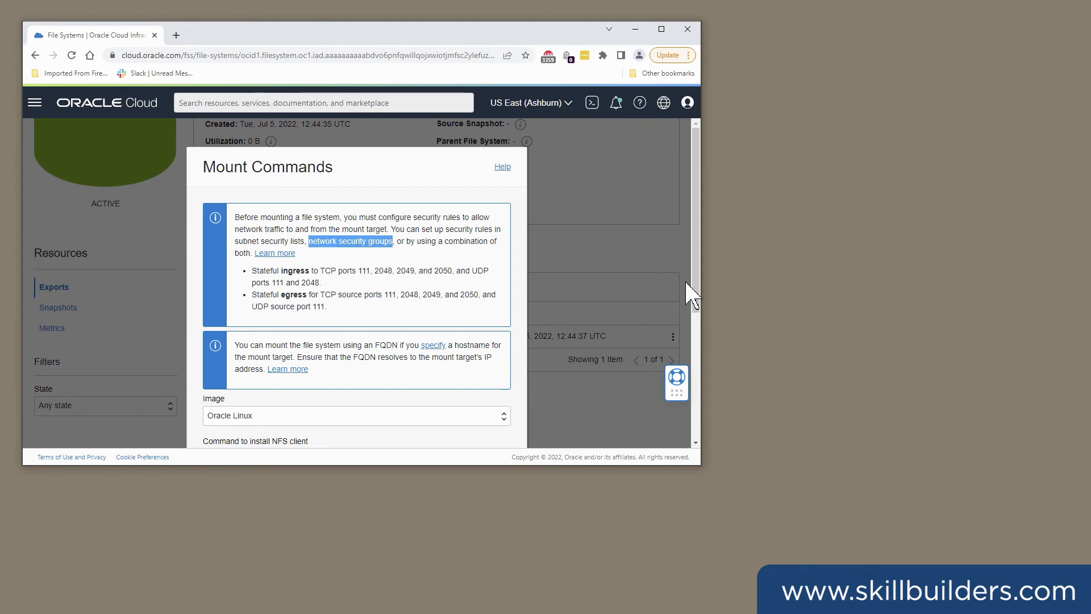
scroll("down", 3)
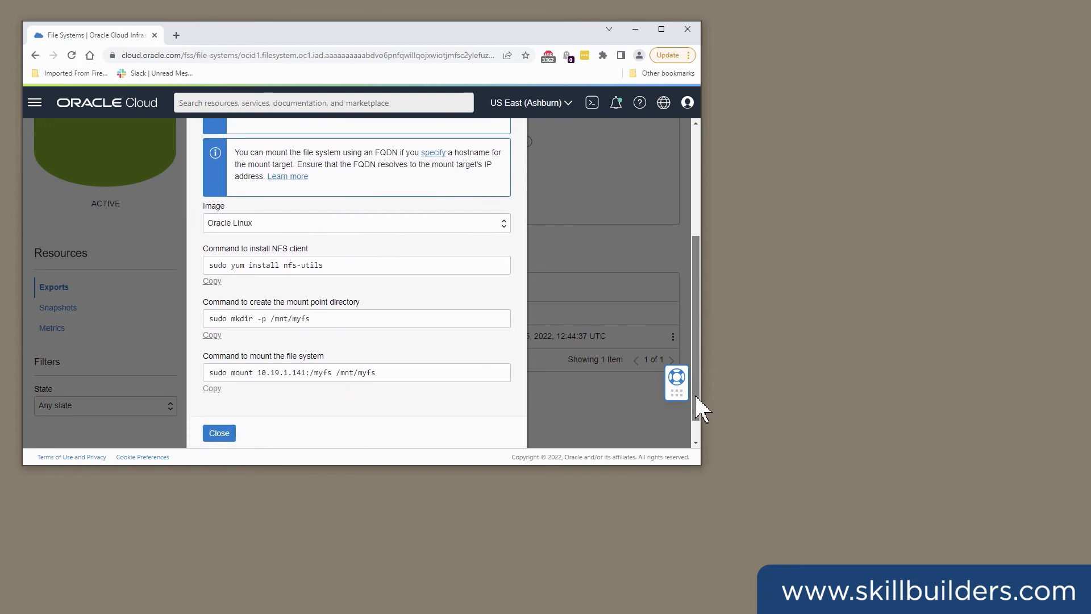
mouse_move(242, 296)
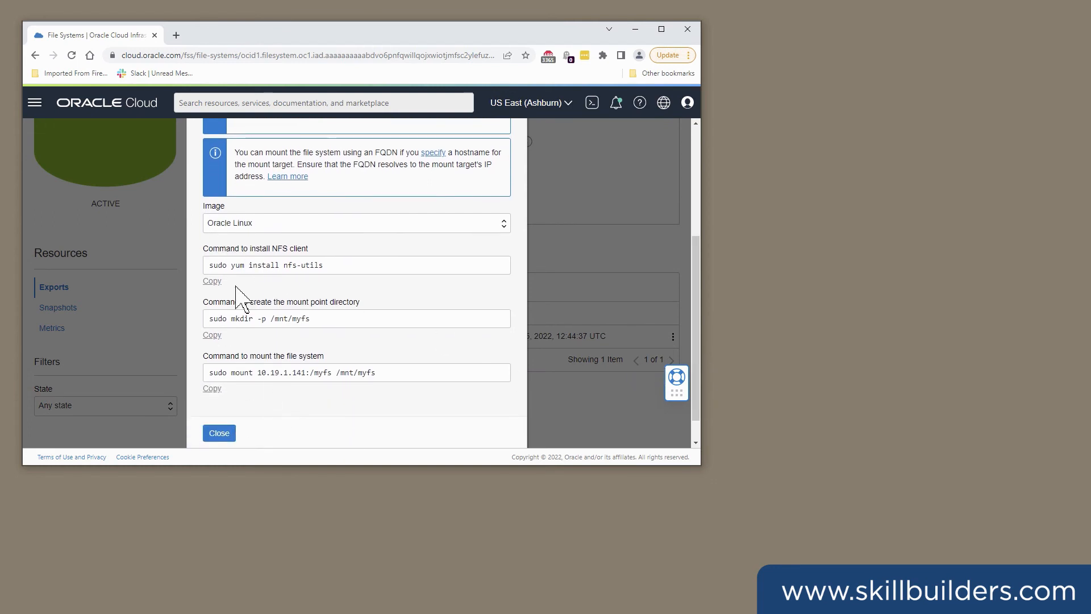
left_click(355, 222)
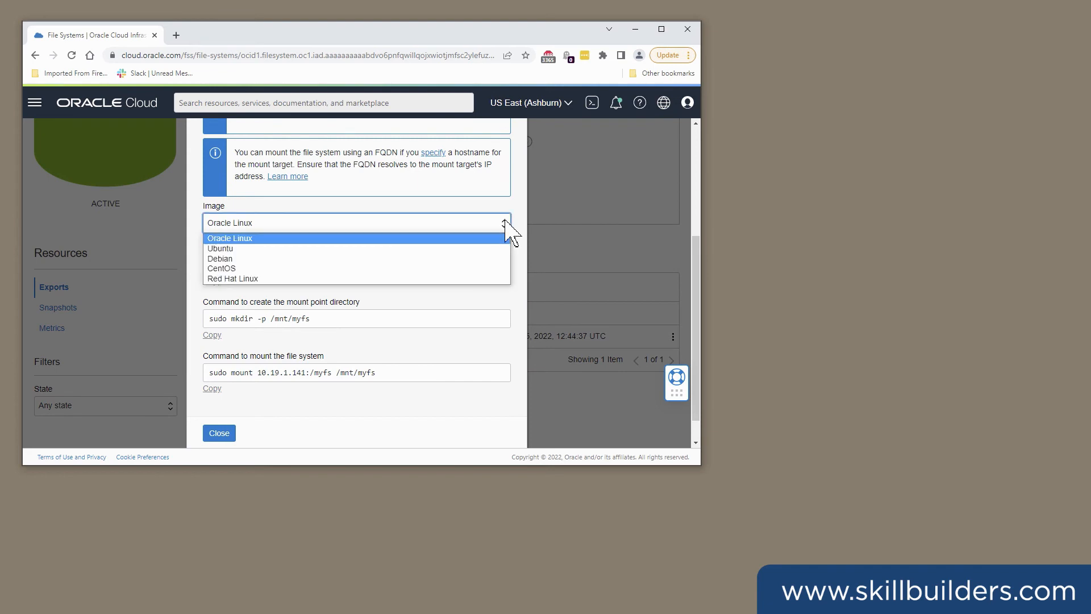
left_click(230, 239)
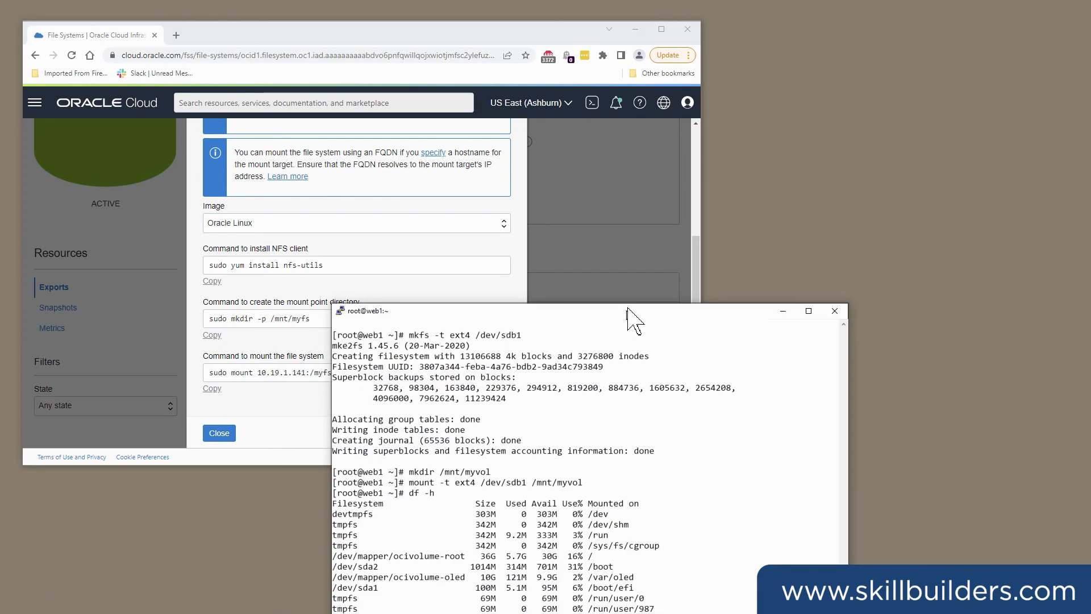
Move web1's terminal into view and verify /myfs is mounted with df -h
left_click_drag(633, 311, 549, 57)
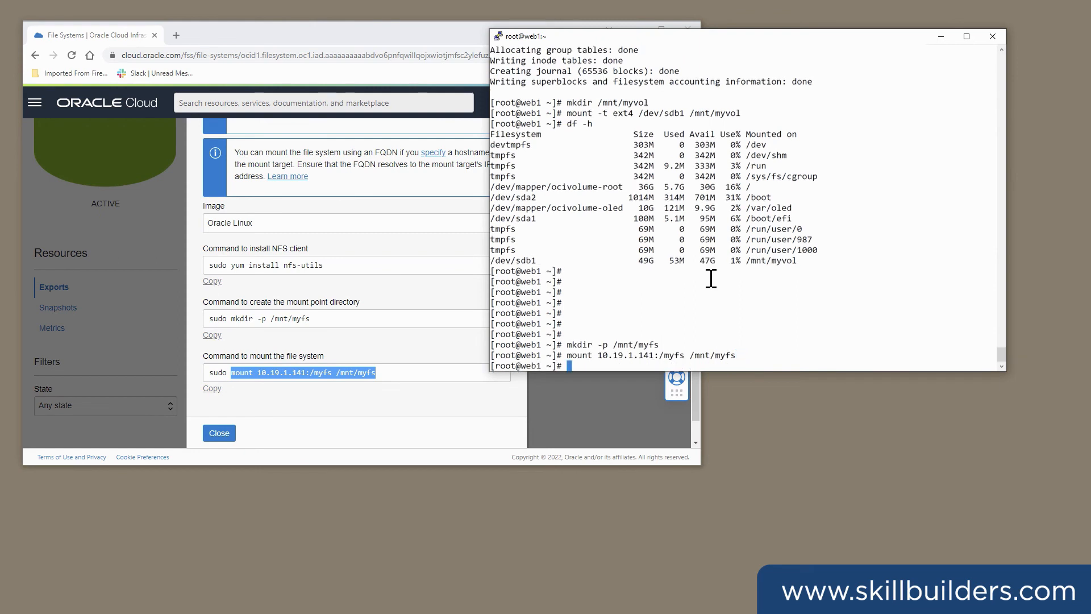
type("df -h")
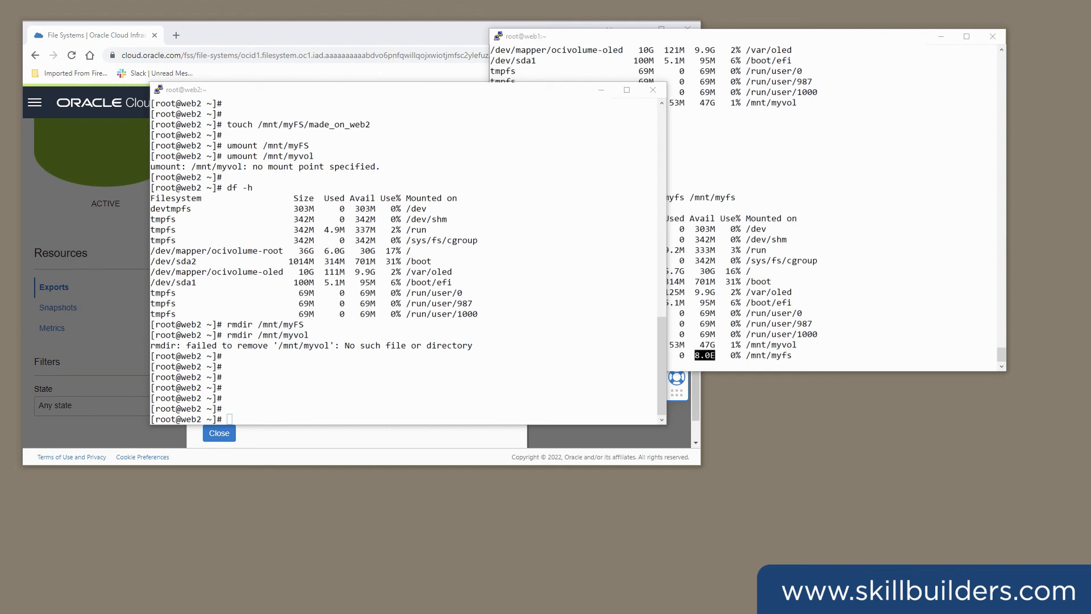
On web2, create /mnt/myfs, mount 10.19.1.141:/myfs there, and touch made_on_web2 inside
type("mkdir -p /mnt/myFS")
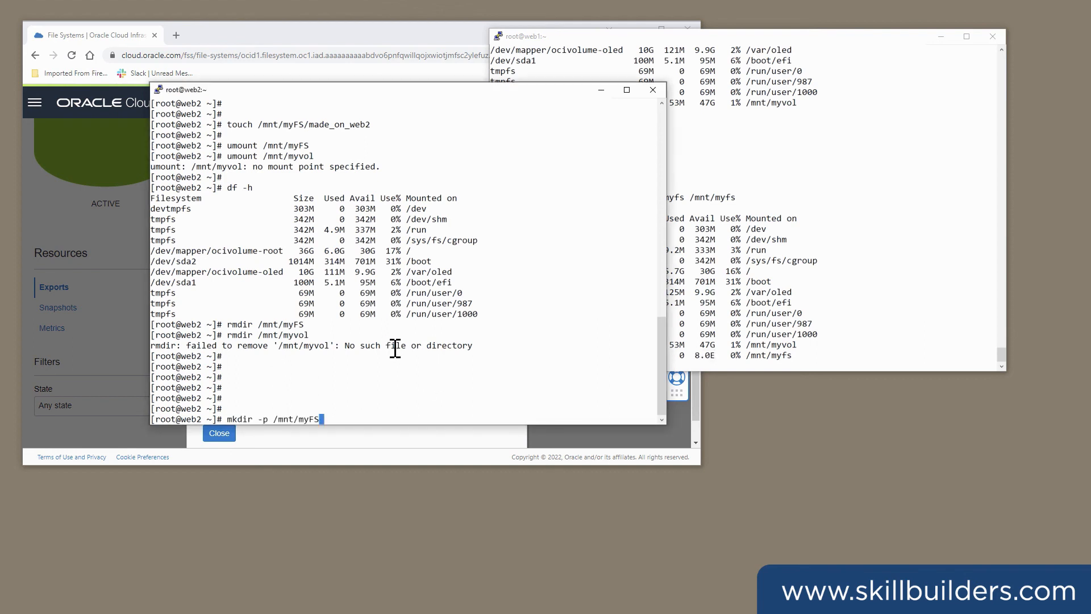
key("backspace")
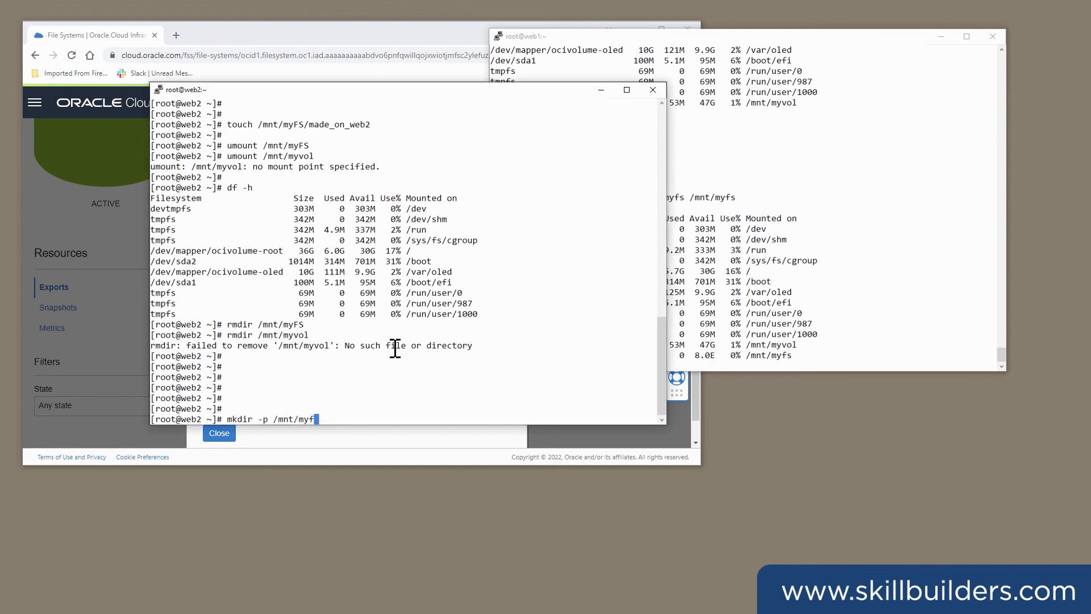
type("s")
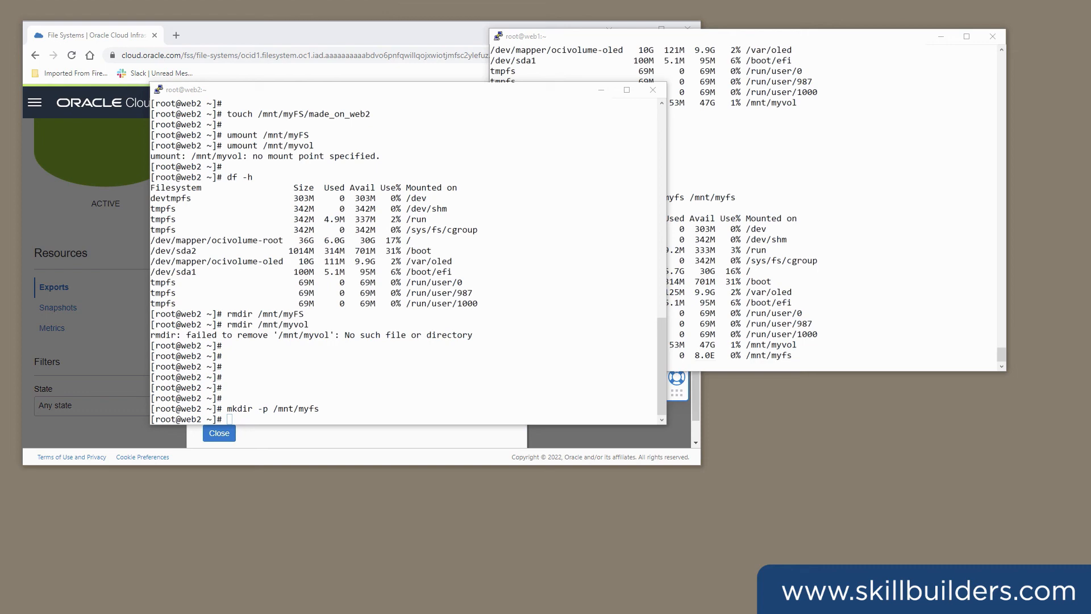
mouse_move(443, 96)
type("mount 10.19.1.141:/myfs /mnt/myfs")
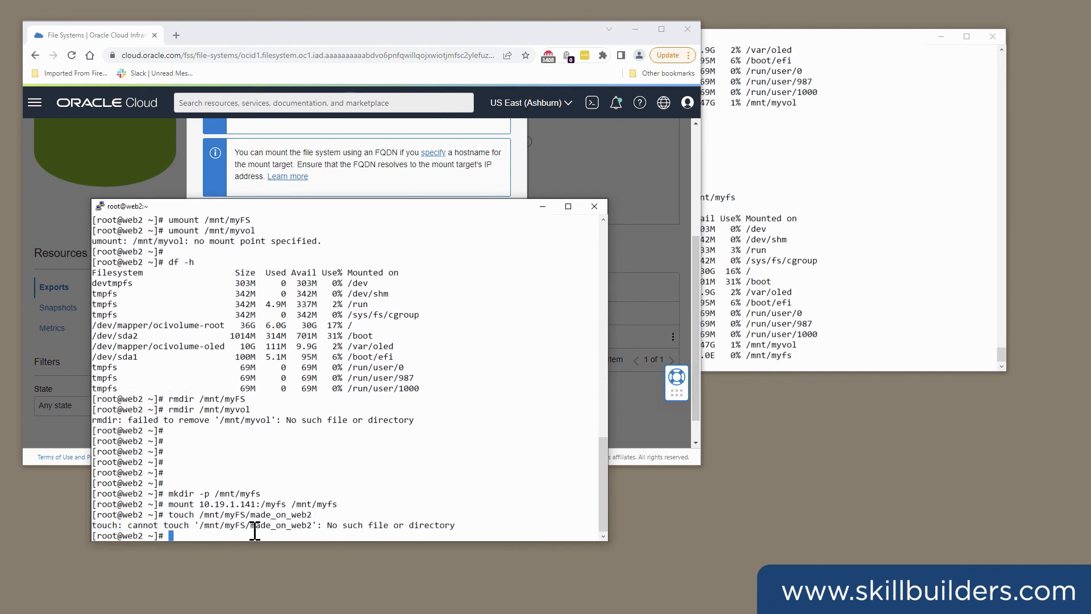
type("touch /mnt/myFSmade_on_web2")
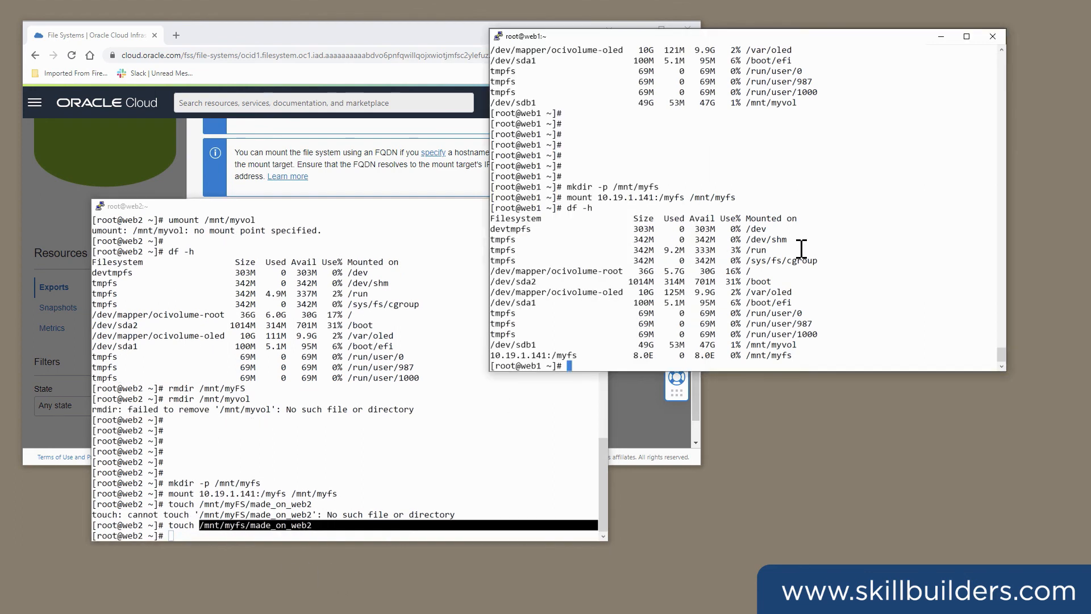
On web1, list /mnt/myfs to confirm made_on_web2, then remove it, confirming with y
type("ls -l /mnt/myfs")
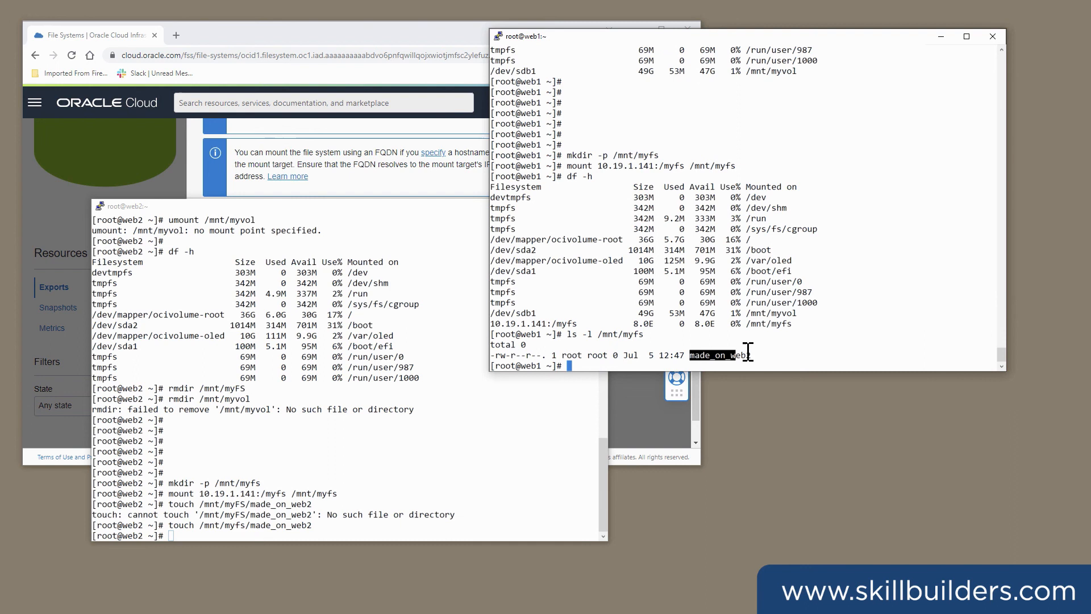
type("rm")
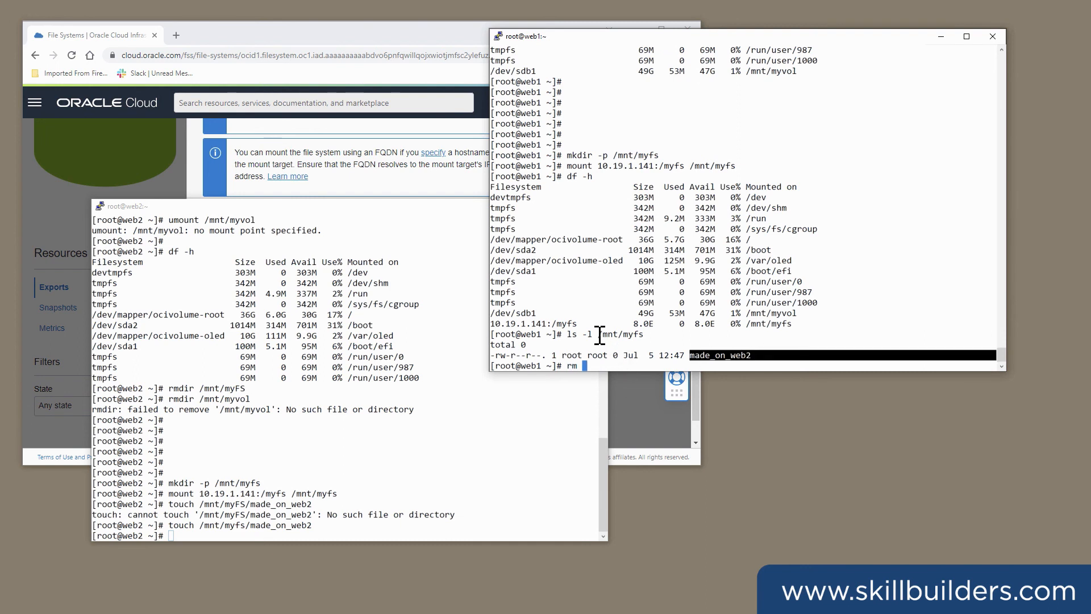
type("/mnt/myfs")
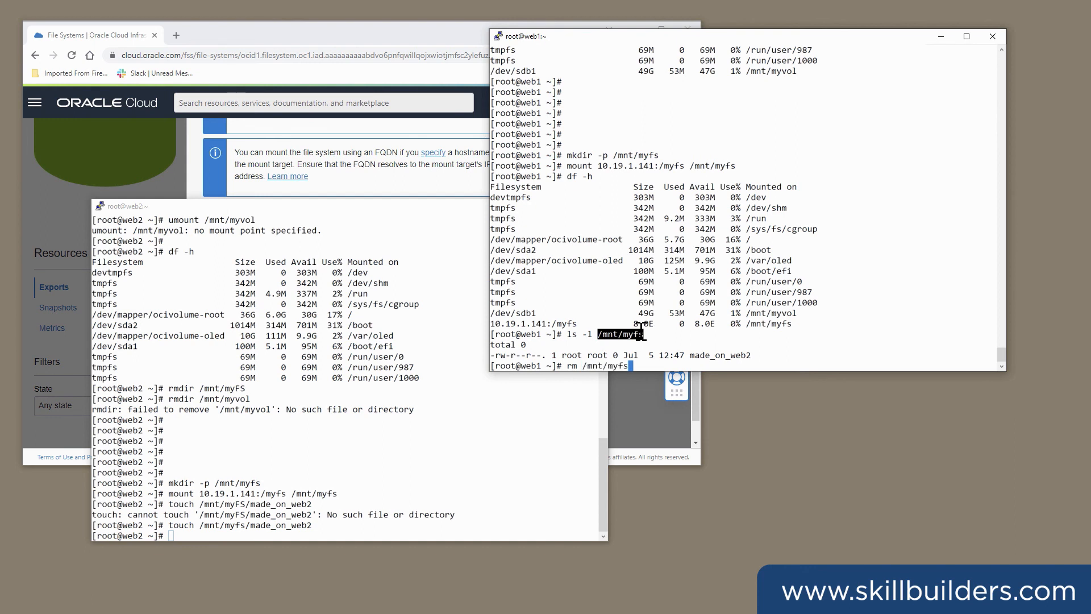
type("/m")
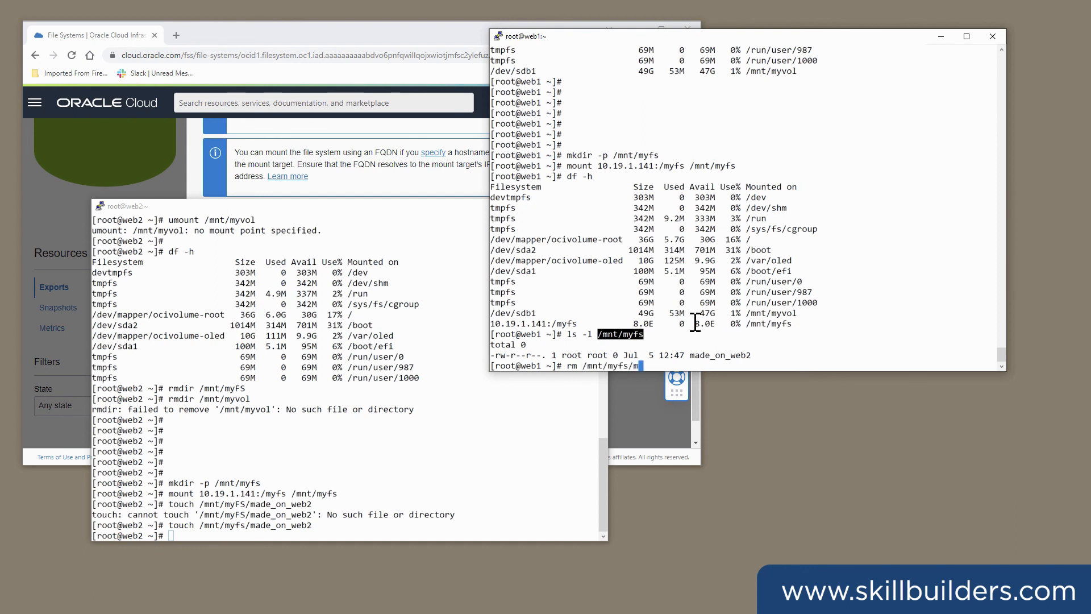
type("ade_on_web2")
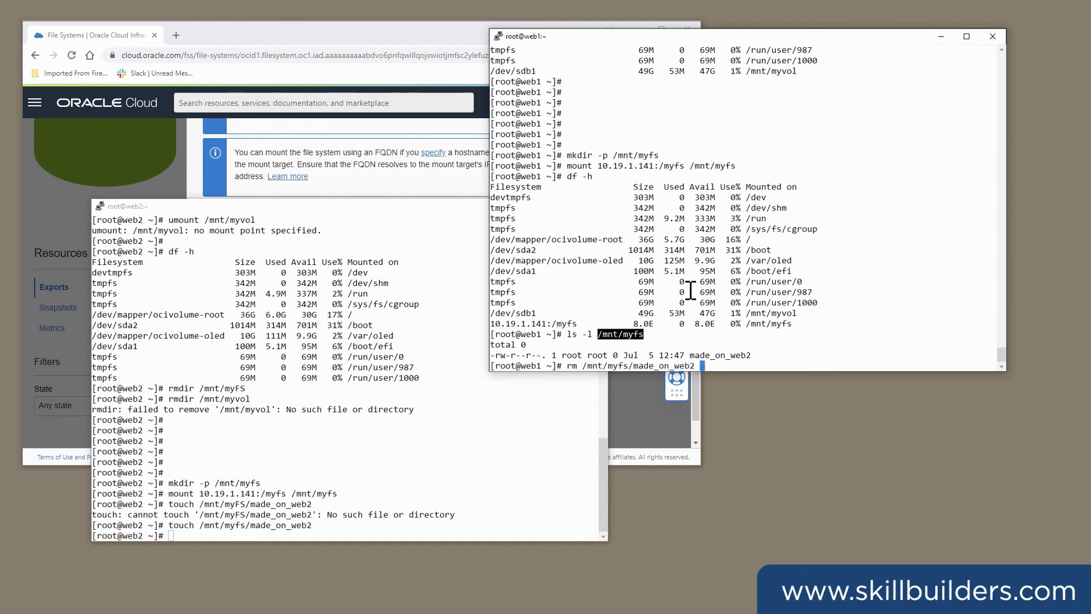
type("y")
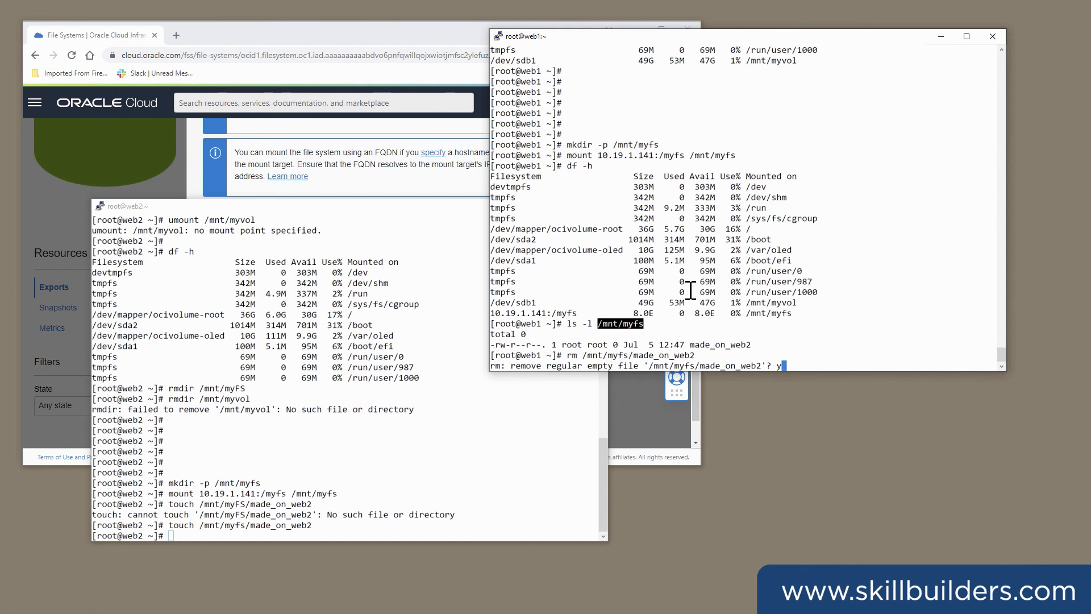